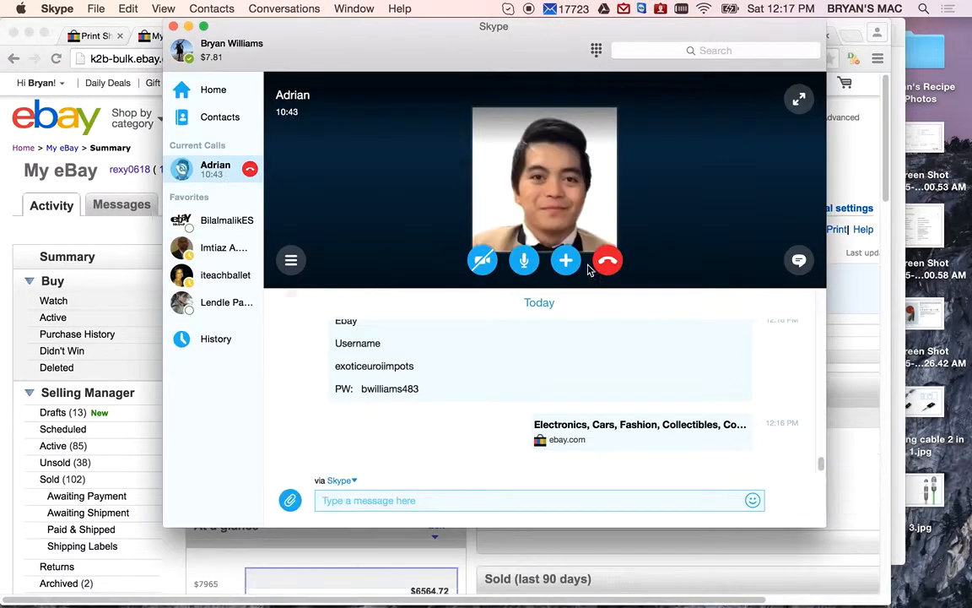
# Bring Chrome in front of the Skype call and request My eBay > Summary
pyautogui.click(566, 260)
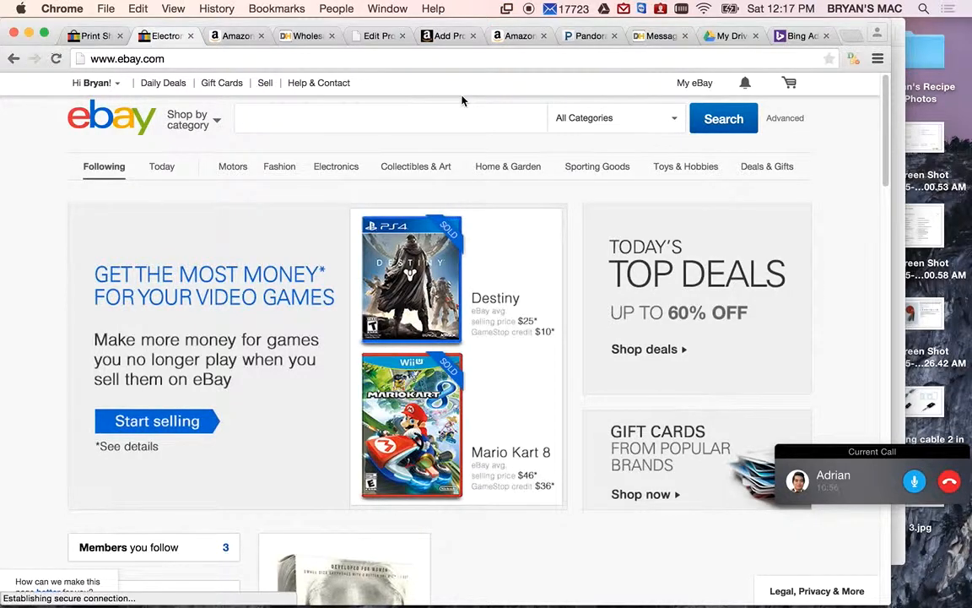
pyautogui.click(693, 81)
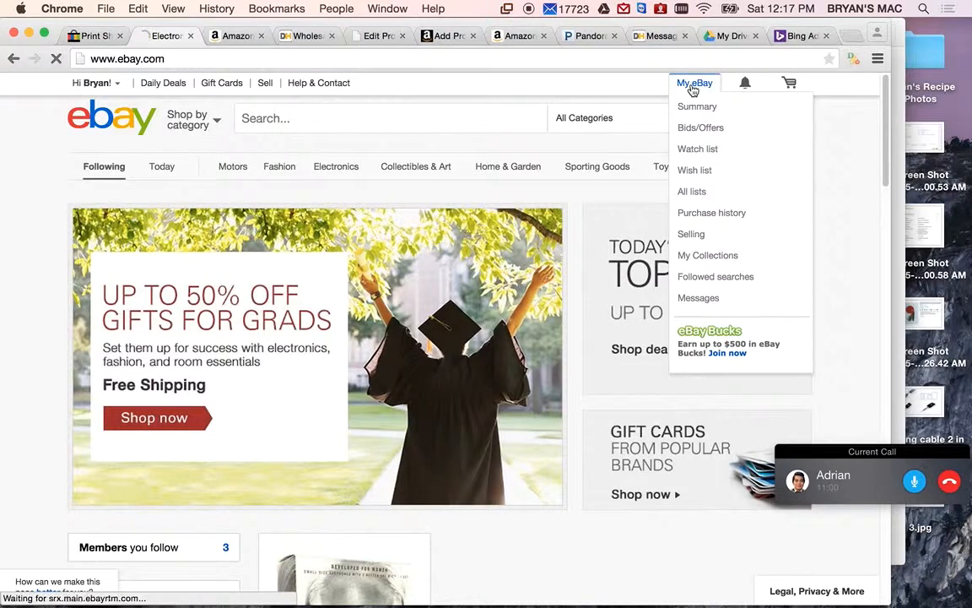
pyautogui.click(697, 104)
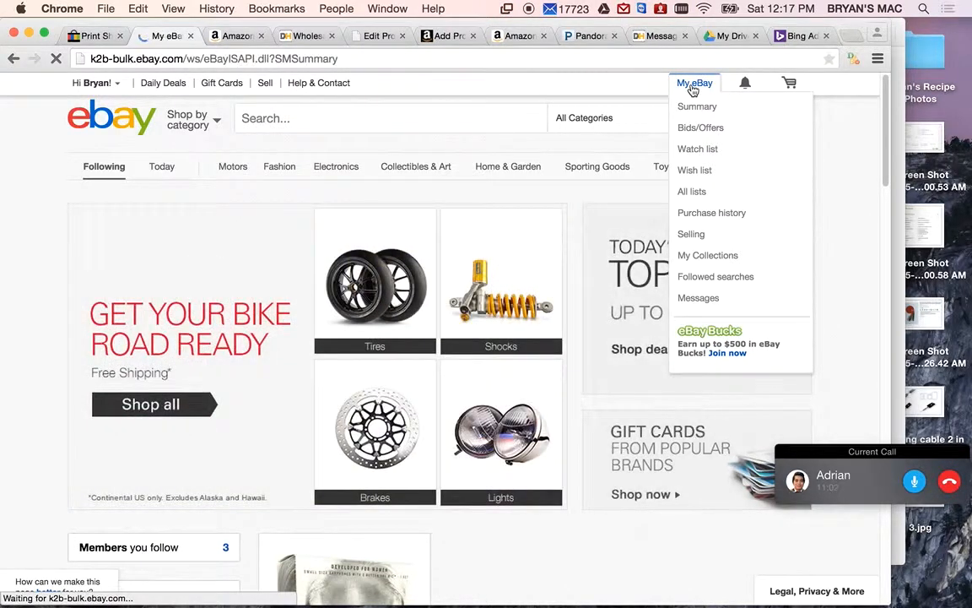
# Open Active (85) from the Selling Manager sidebar
pyautogui.click(697, 107)
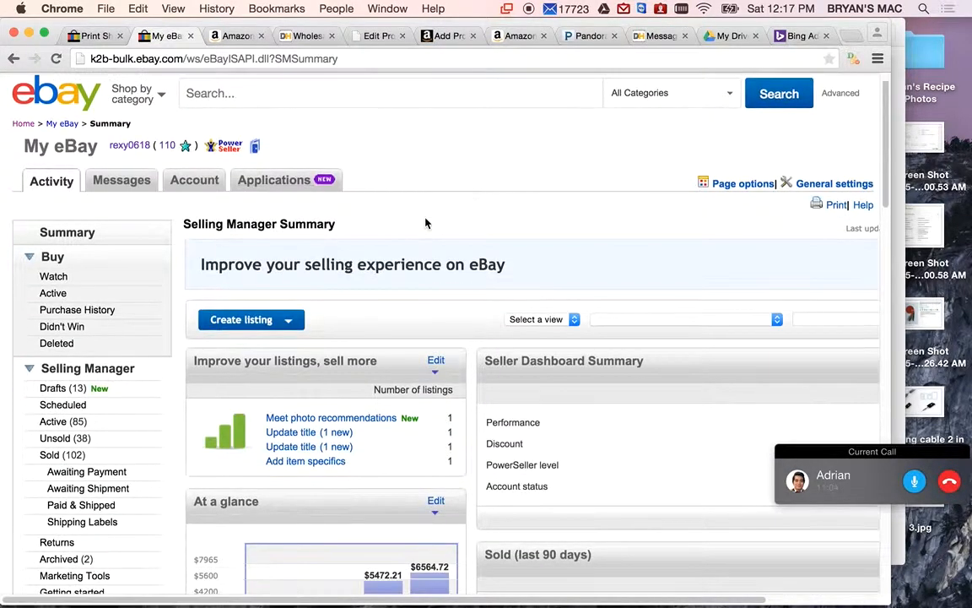
pyautogui.scroll(-3)
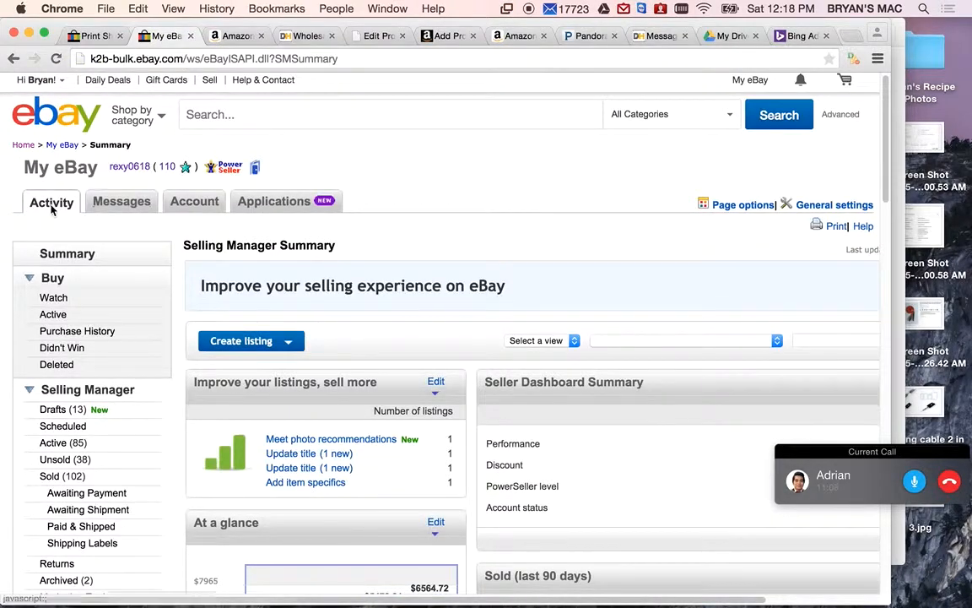
pyautogui.click(52, 442)
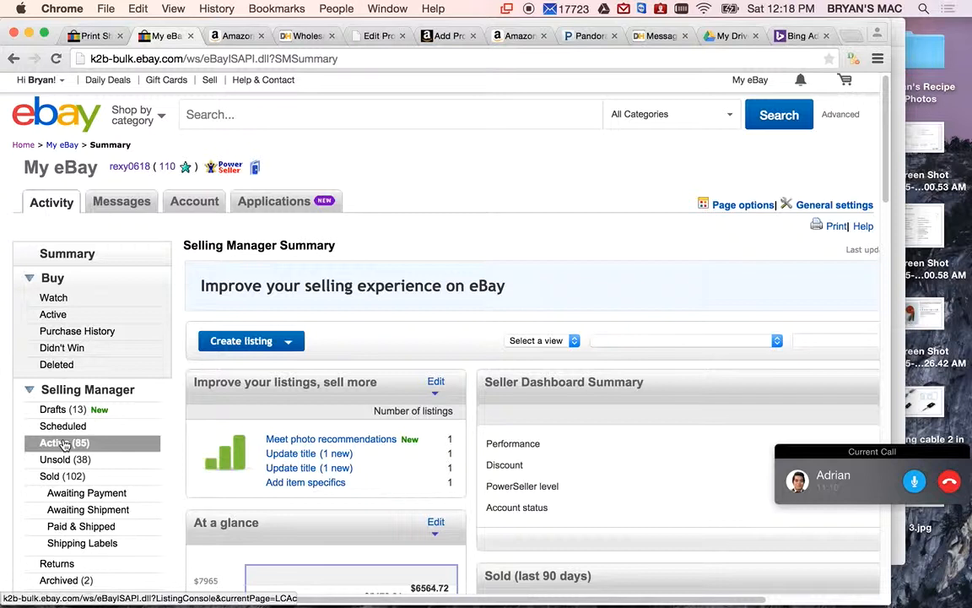
pyautogui.click(64, 442)
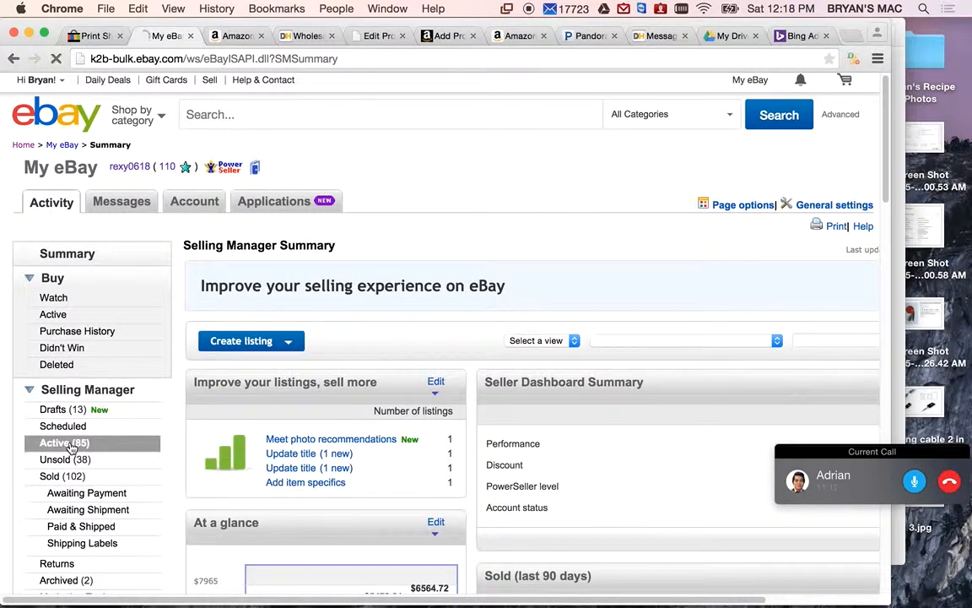
pyautogui.click(54, 443)
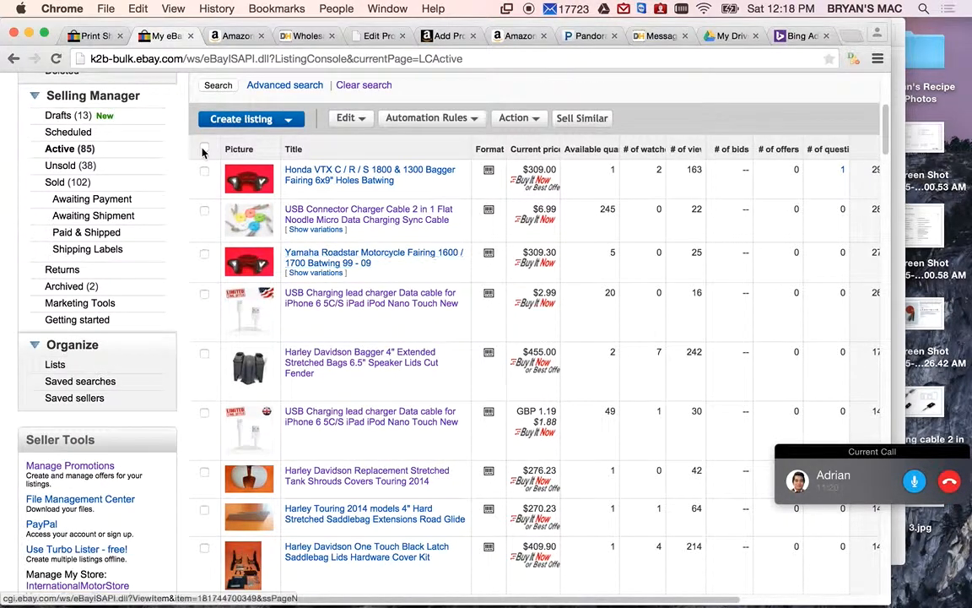
# Select all active listings and send them to bulk Edit selected
pyautogui.click(204, 149)
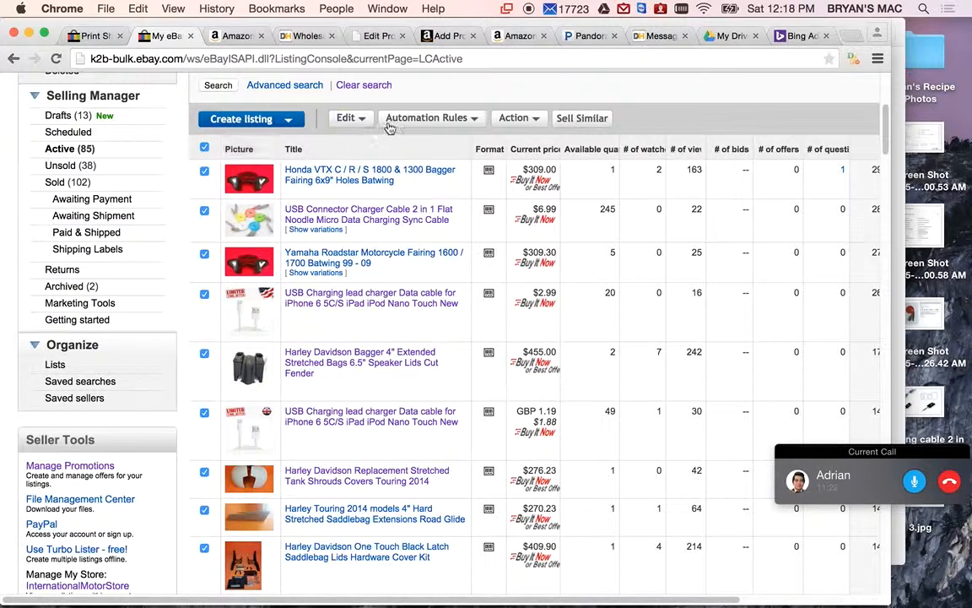
pyautogui.click(346, 118)
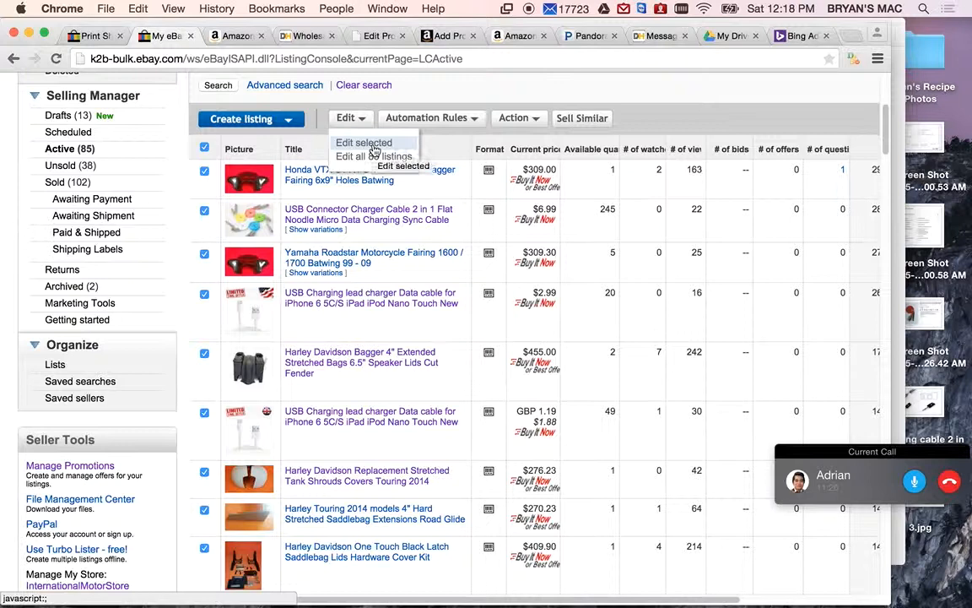
pyautogui.click(365, 141)
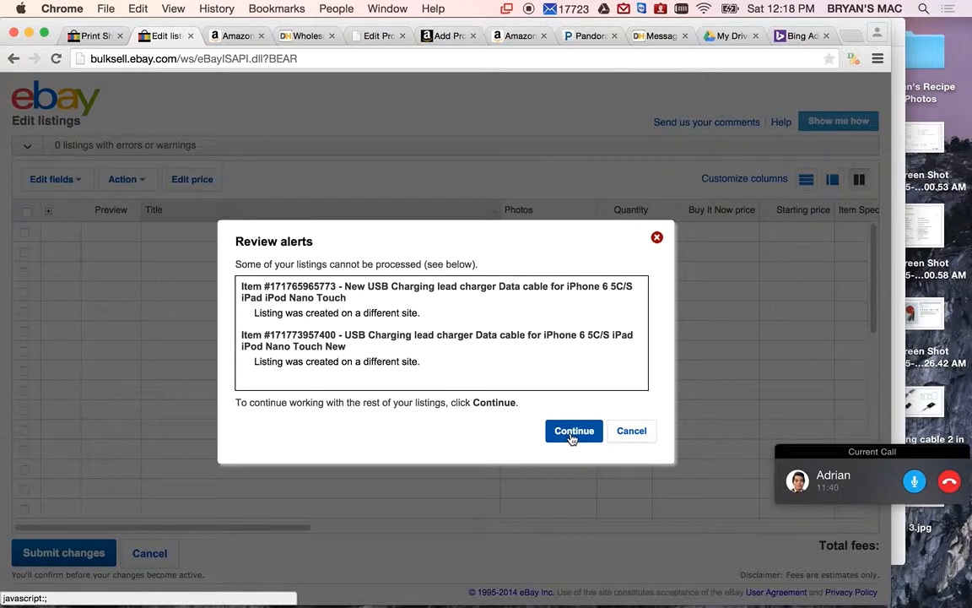
# Continue past the alert, select all 83 listings and review the Edit fields menu
pyautogui.click(575, 431)
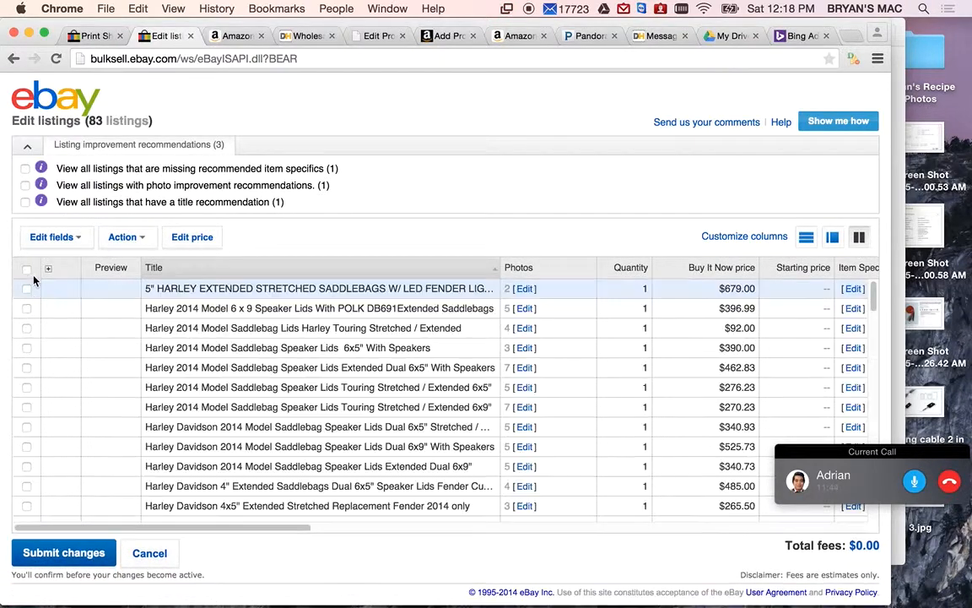
pyautogui.click(27, 268)
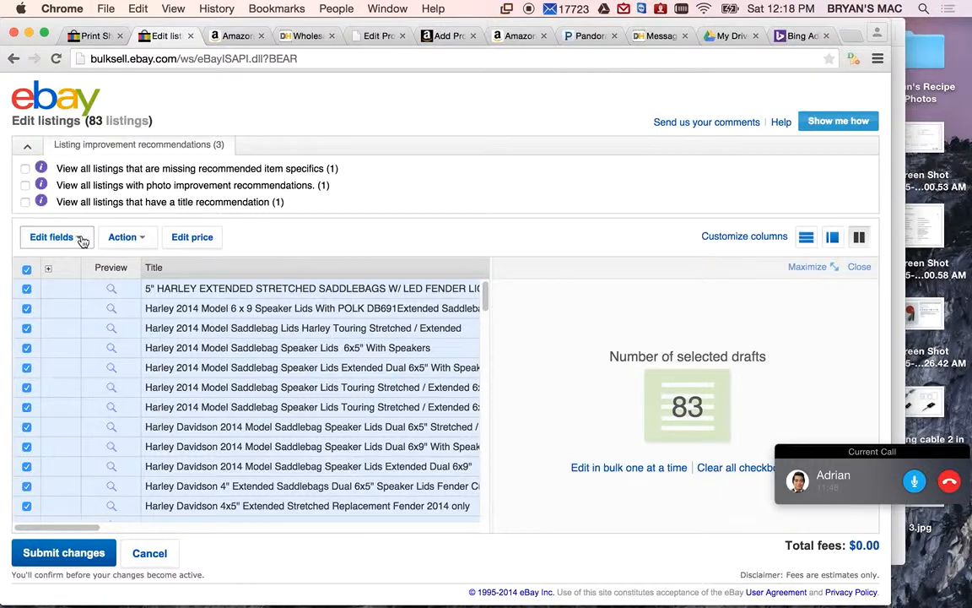
pyautogui.click(51, 237)
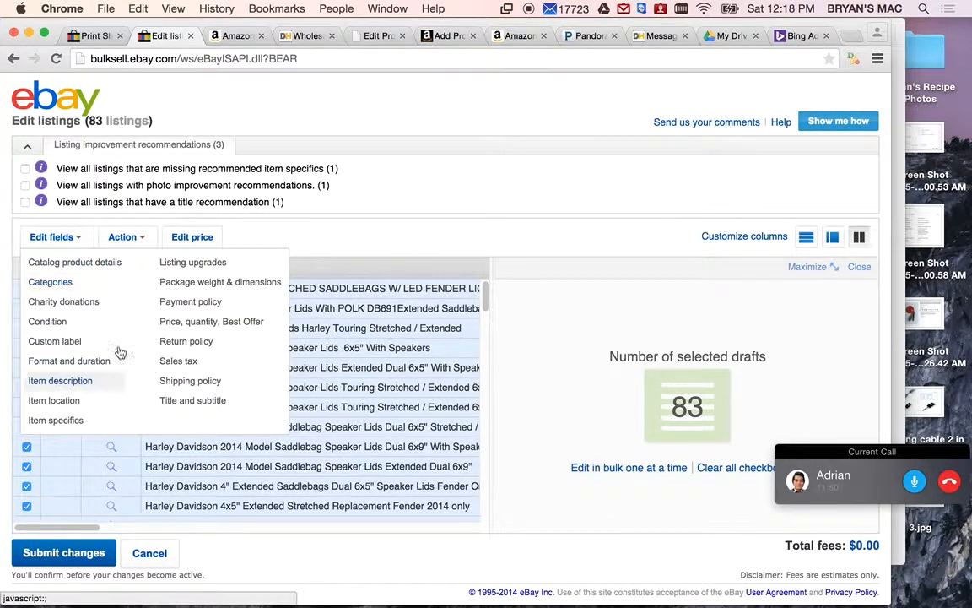
pyautogui.moveTo(188, 341)
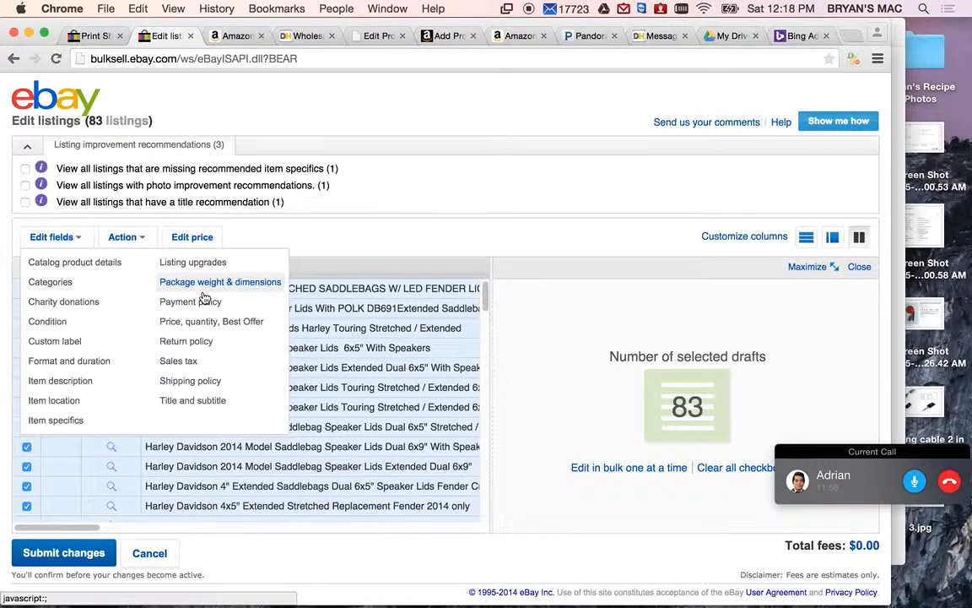
pyautogui.moveTo(64, 300)
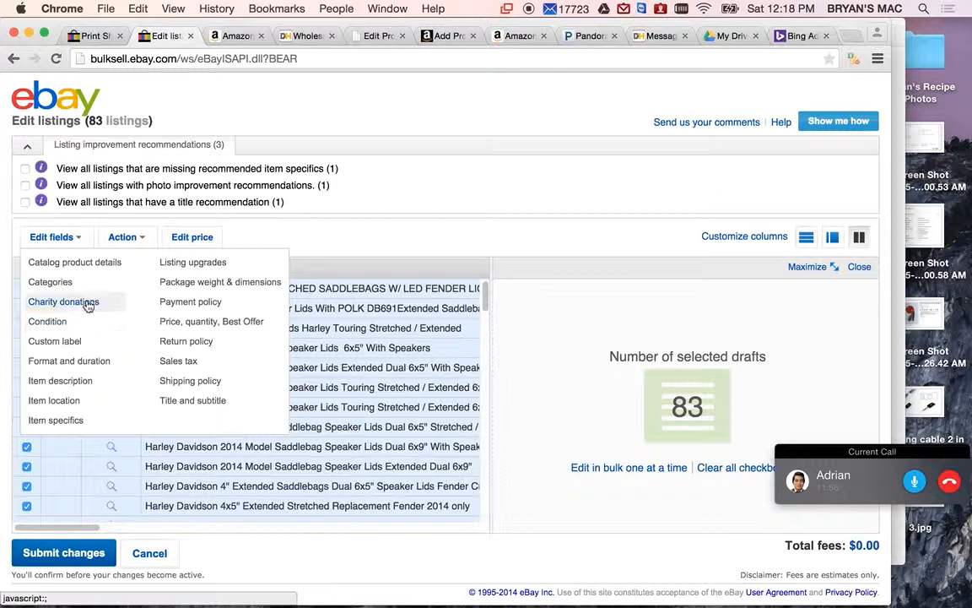
pyautogui.moveTo(69, 361)
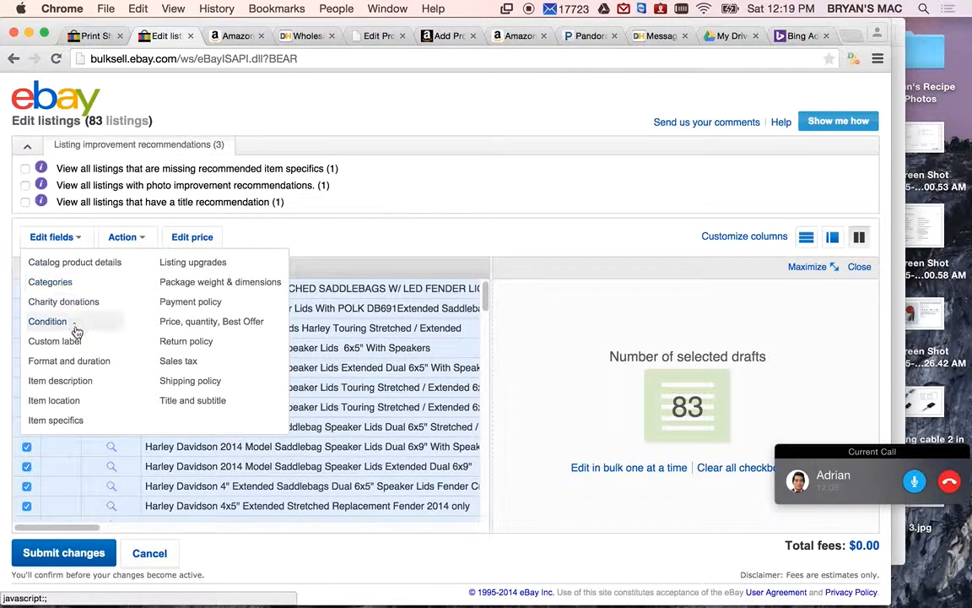
pyautogui.moveTo(70, 361)
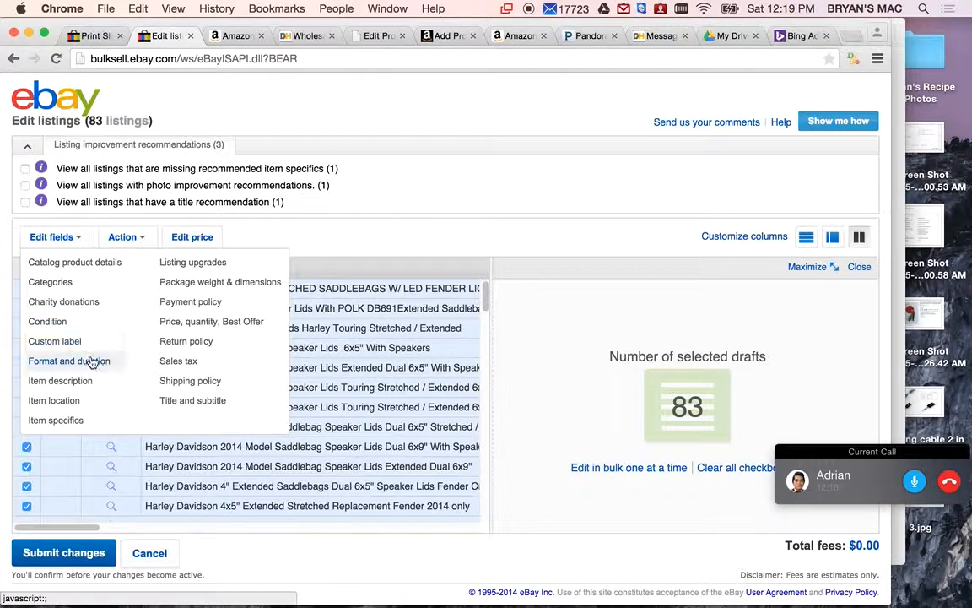
pyautogui.click(122, 236)
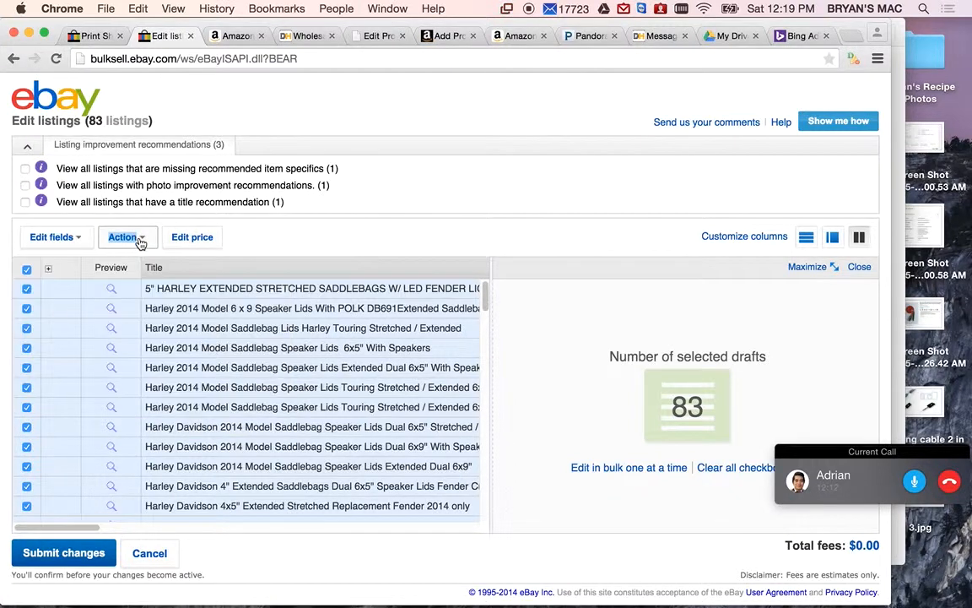
pyautogui.click(127, 237)
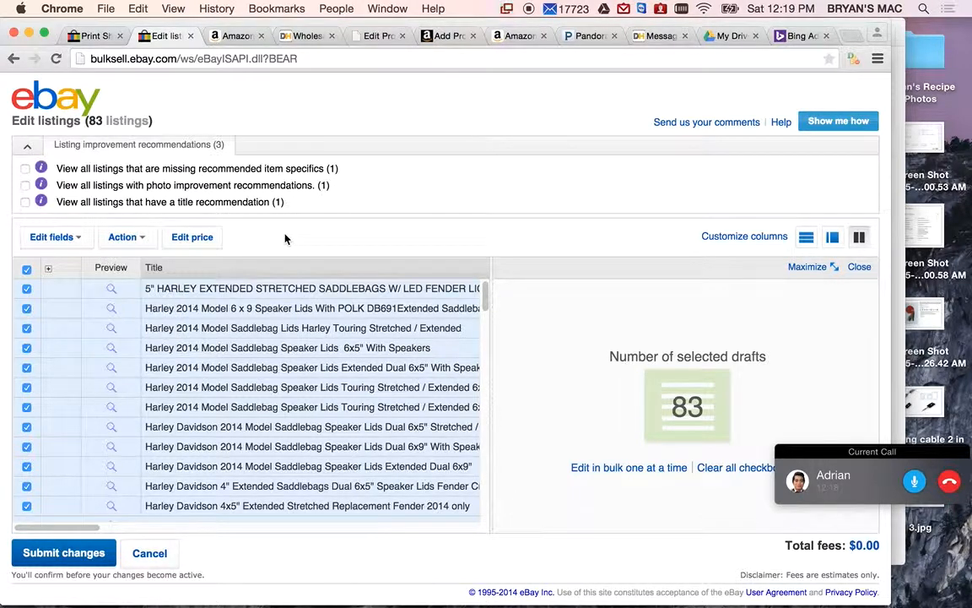
# Cancel the bulk edit and confirm discarding all changes
pyautogui.click(149, 554)
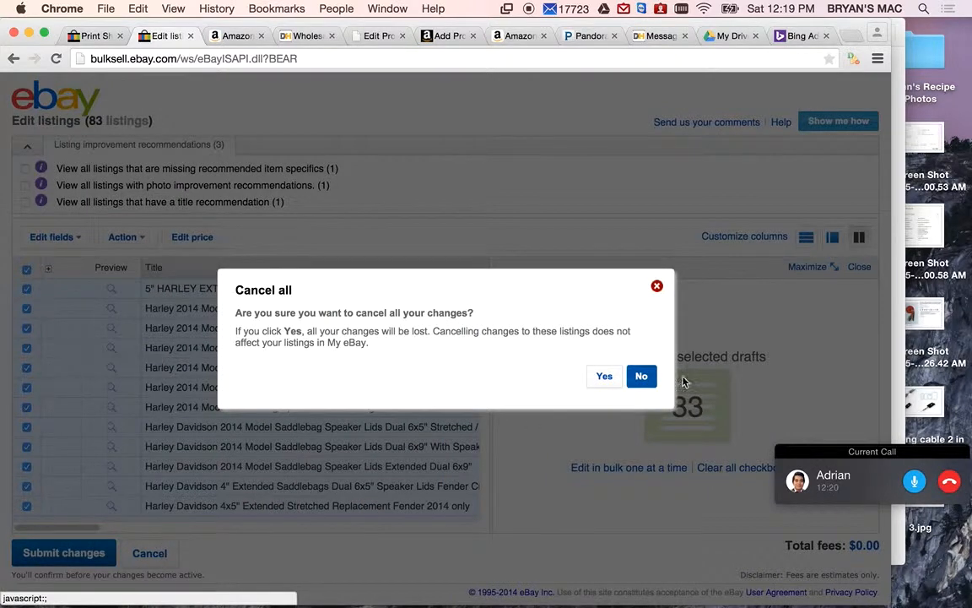
pyautogui.click(605, 374)
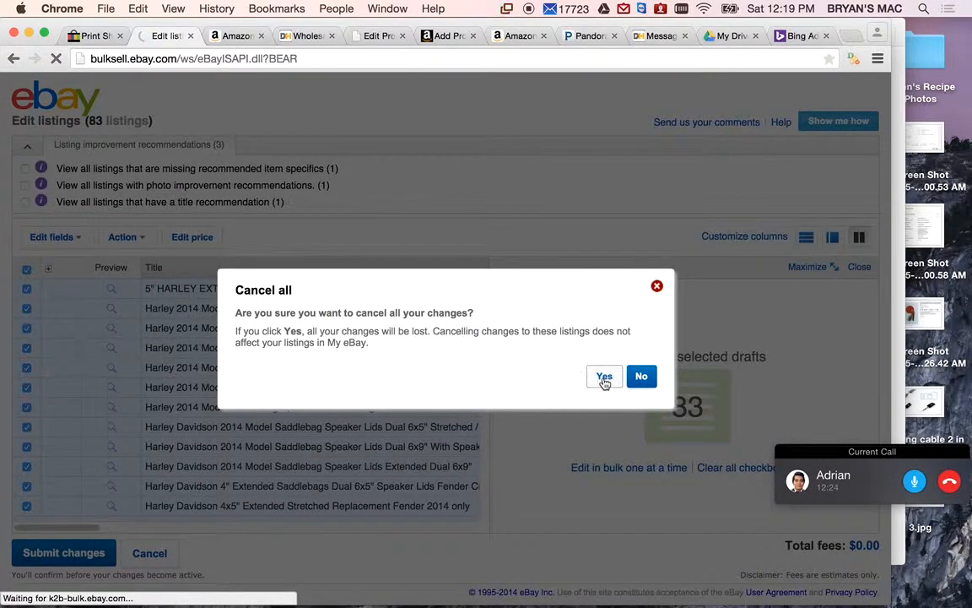
pyautogui.moveTo(419, 378)
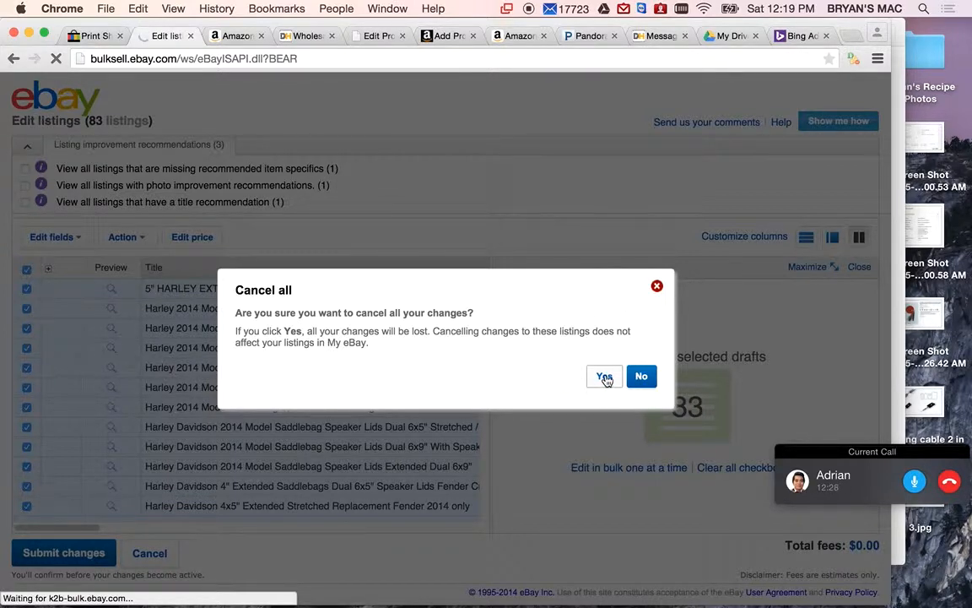
# Check the Honda VTX fairing listing, glance at Edit and Action menus, and open its item page
pyautogui.click(604, 375)
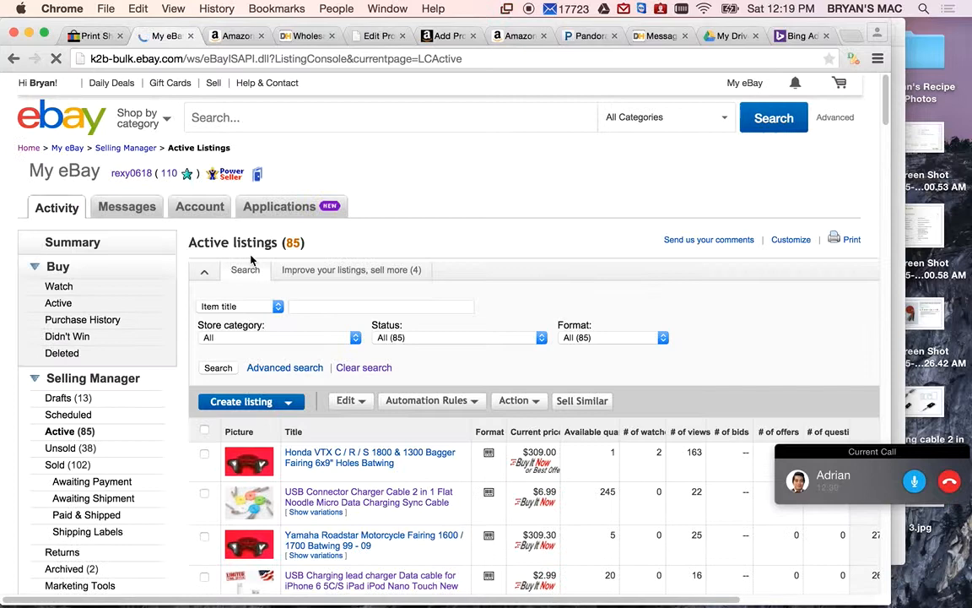
pyautogui.scroll(-3)
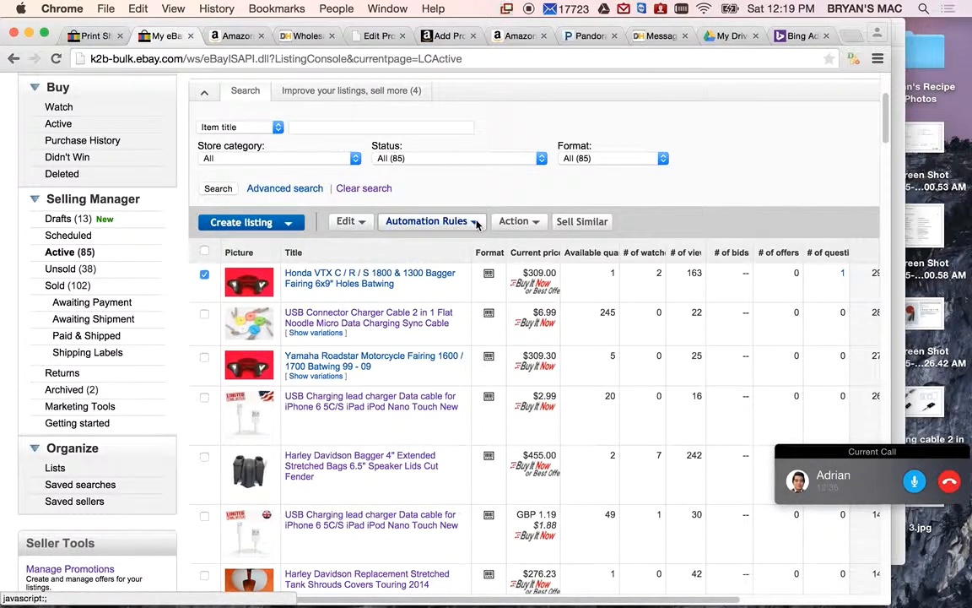
pyautogui.click(346, 221)
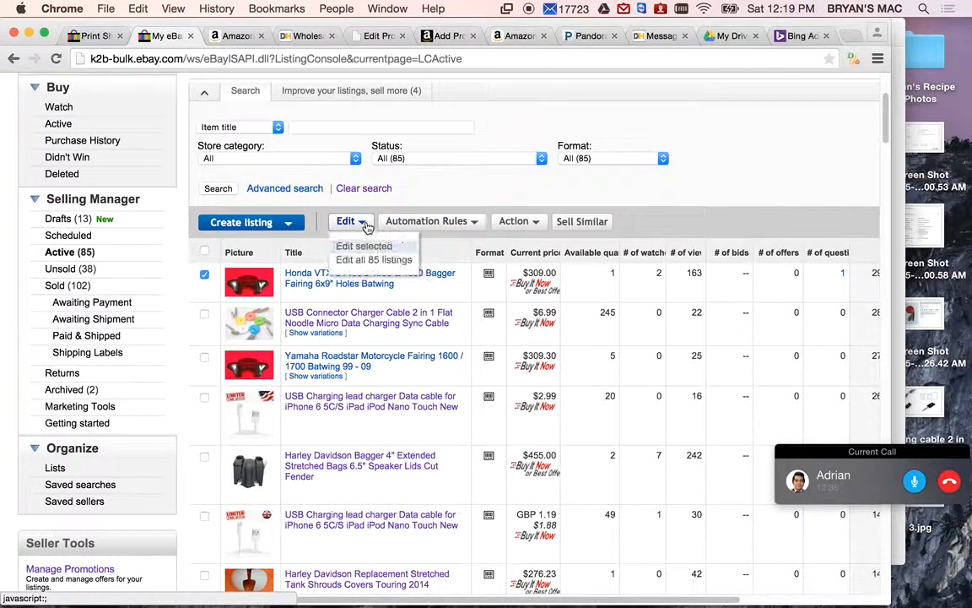
pyautogui.click(520, 221)
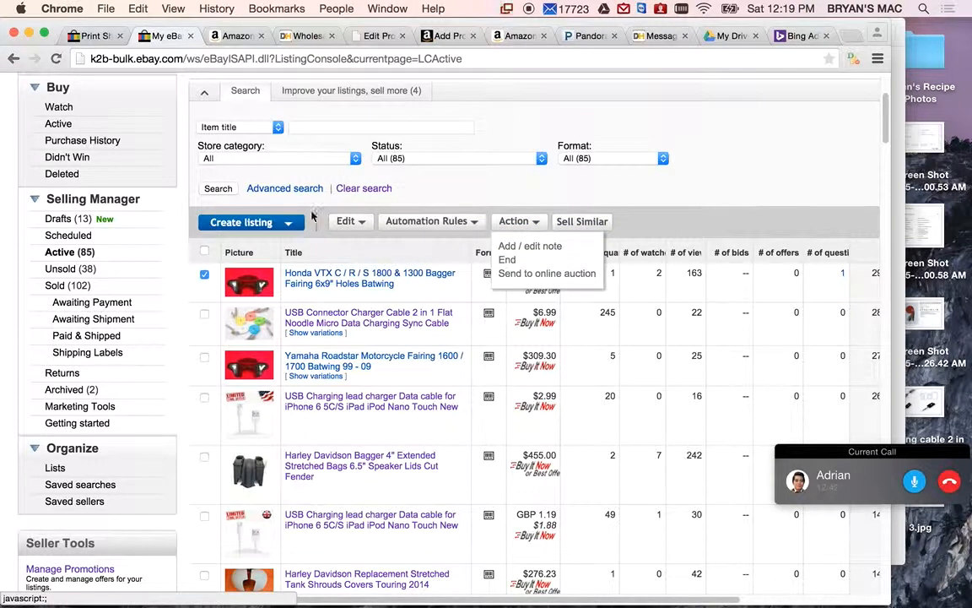
pyautogui.click(370, 277)
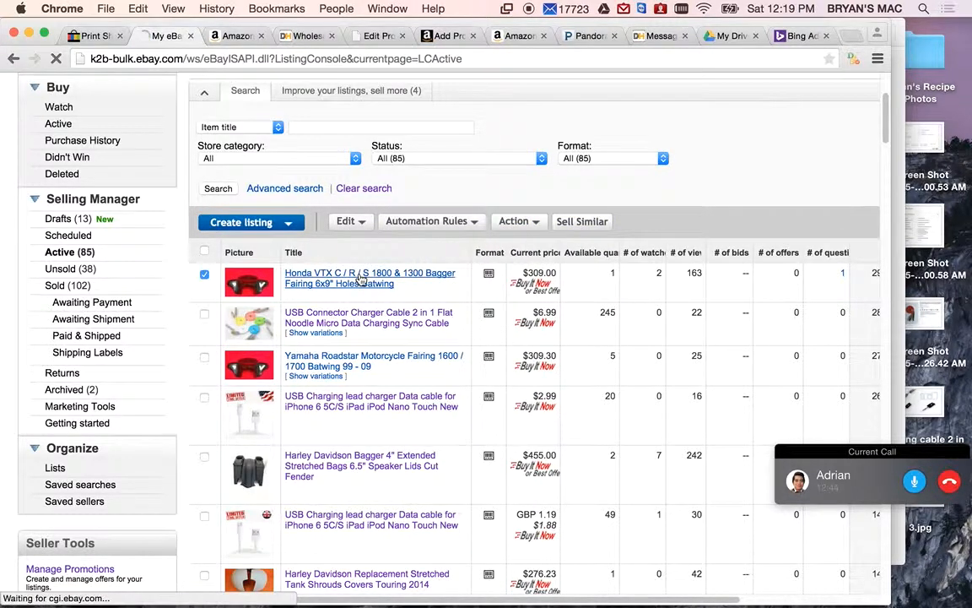
# Start 'Revise your item' for the fairing and scroll to its eight-photo Add photos section
pyautogui.click(369, 277)
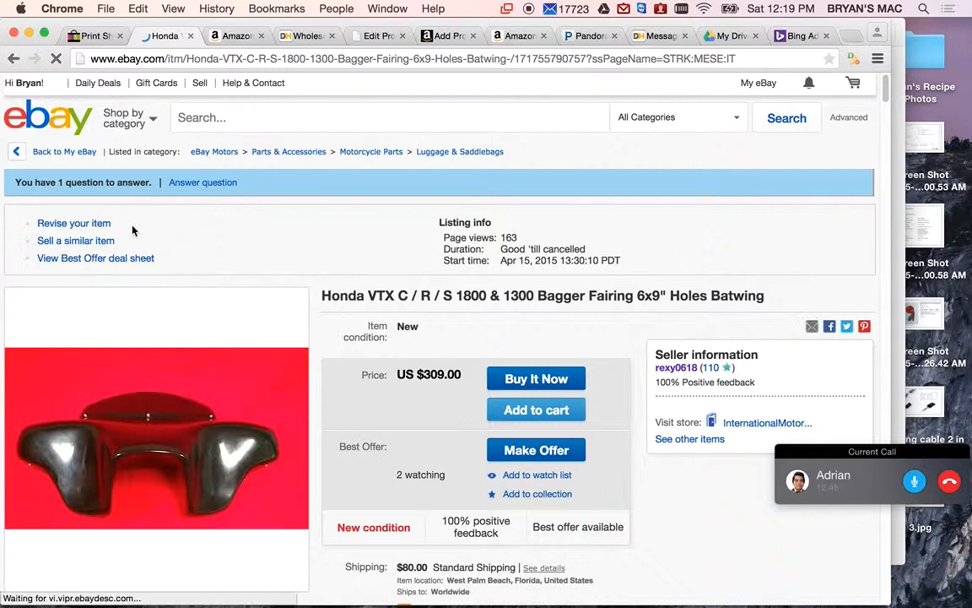
pyautogui.click(75, 222)
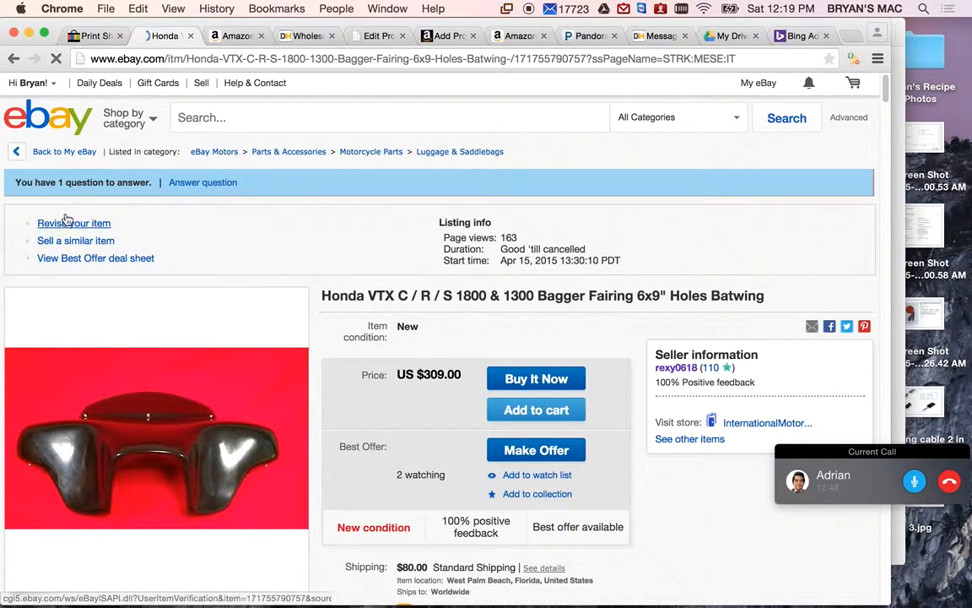
pyautogui.click(74, 223)
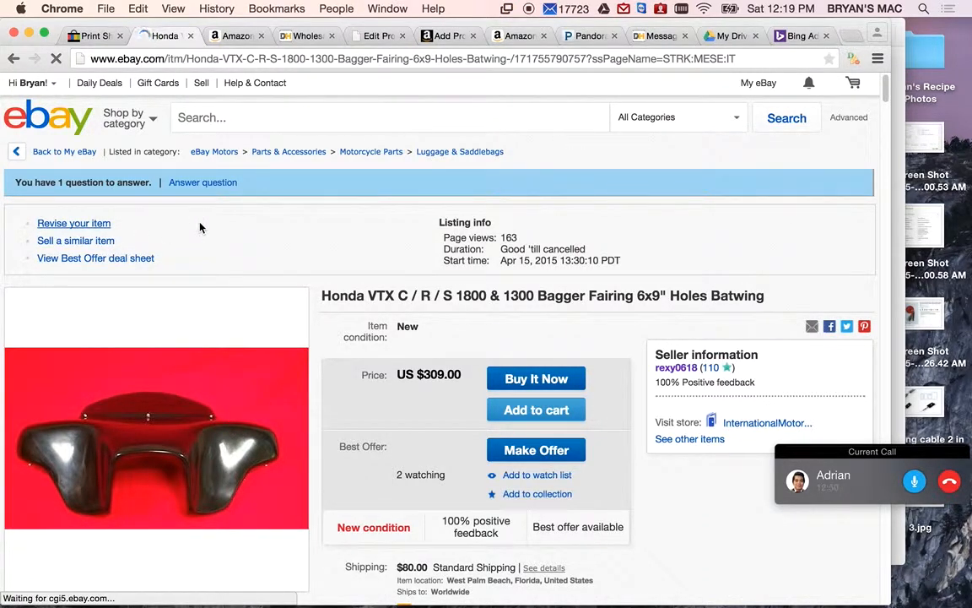
pyautogui.click(75, 223)
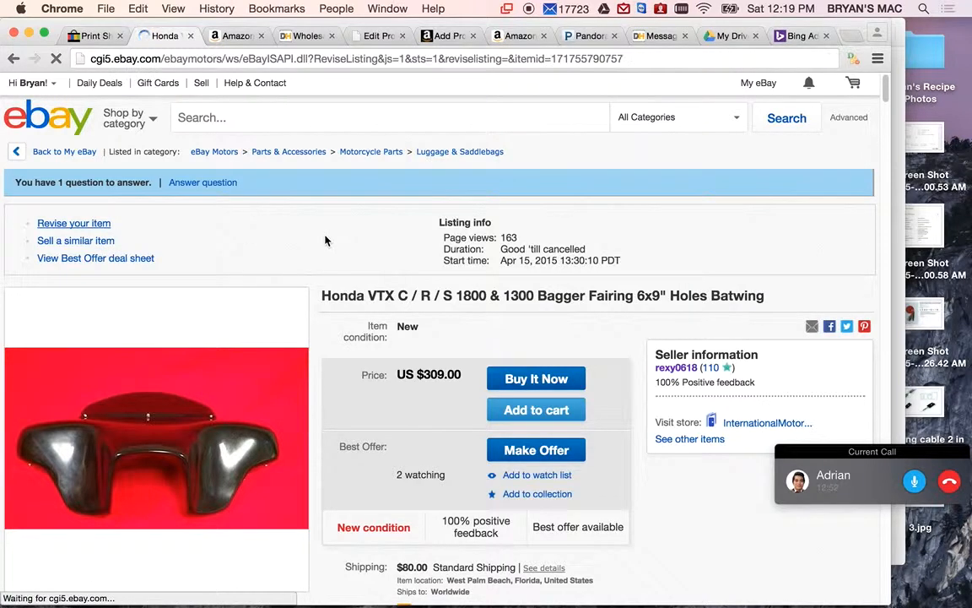
pyautogui.click(74, 223)
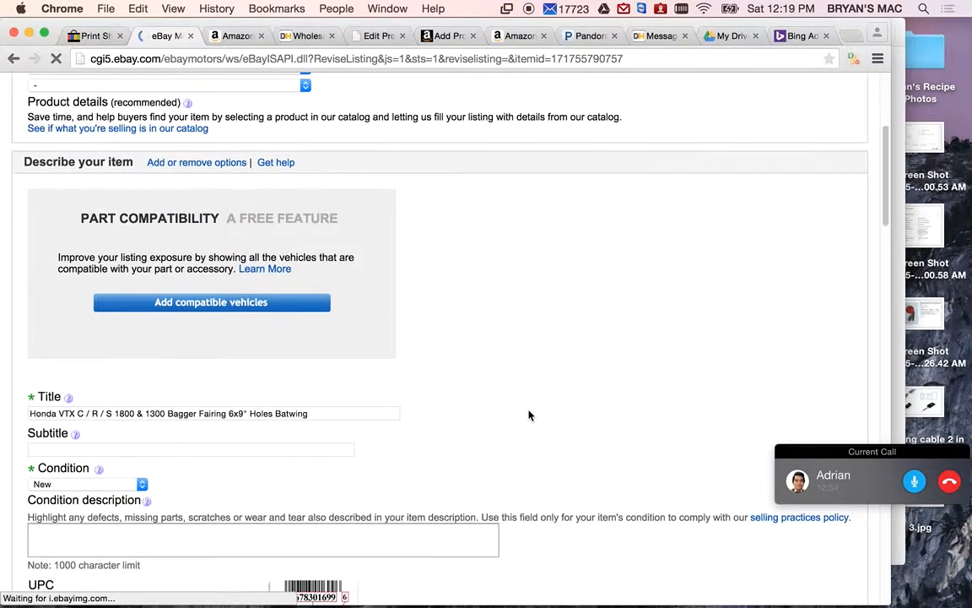
pyautogui.scroll(-3)
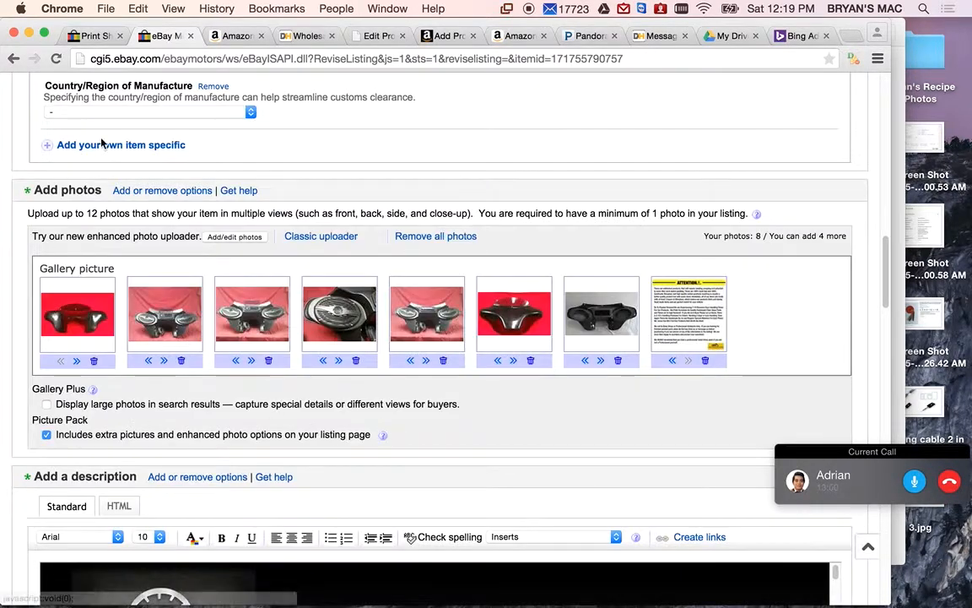
pyautogui.scroll(3)
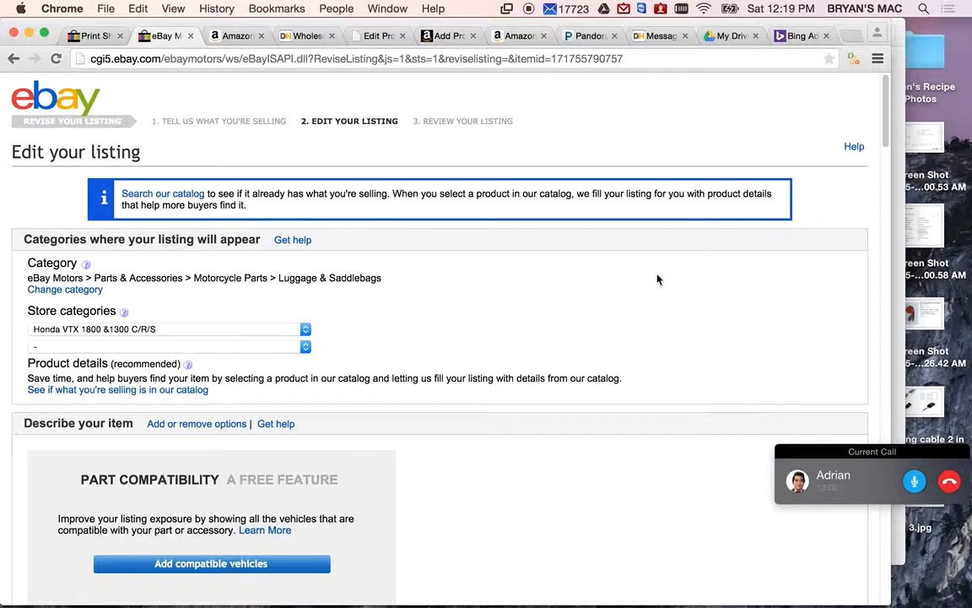
pyautogui.scroll(-3)
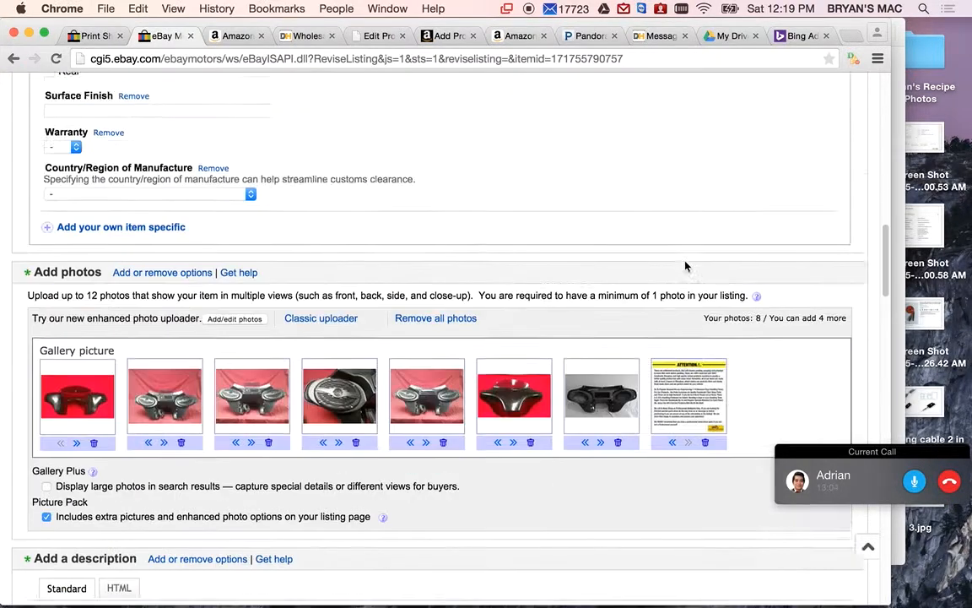
pyautogui.scroll(-3)
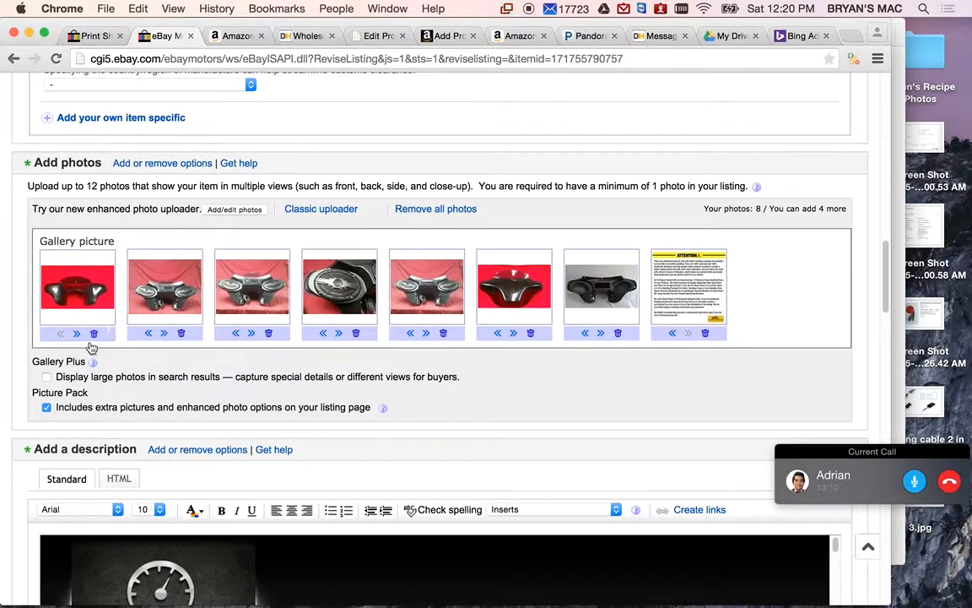
# Open the eBay Picture Uploader and browse back through the eight photo thumbnails
pyautogui.click(233, 209)
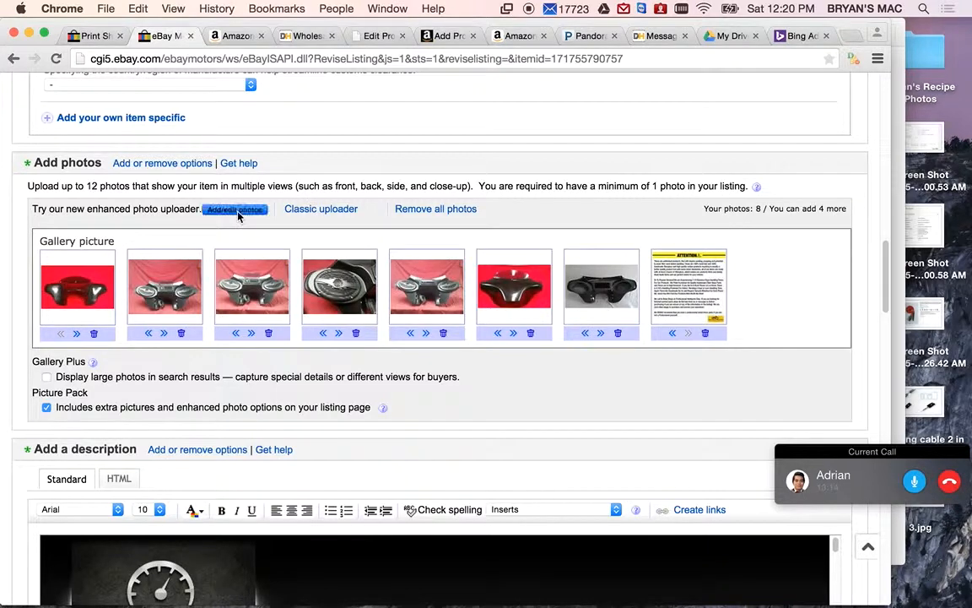
pyautogui.click(235, 210)
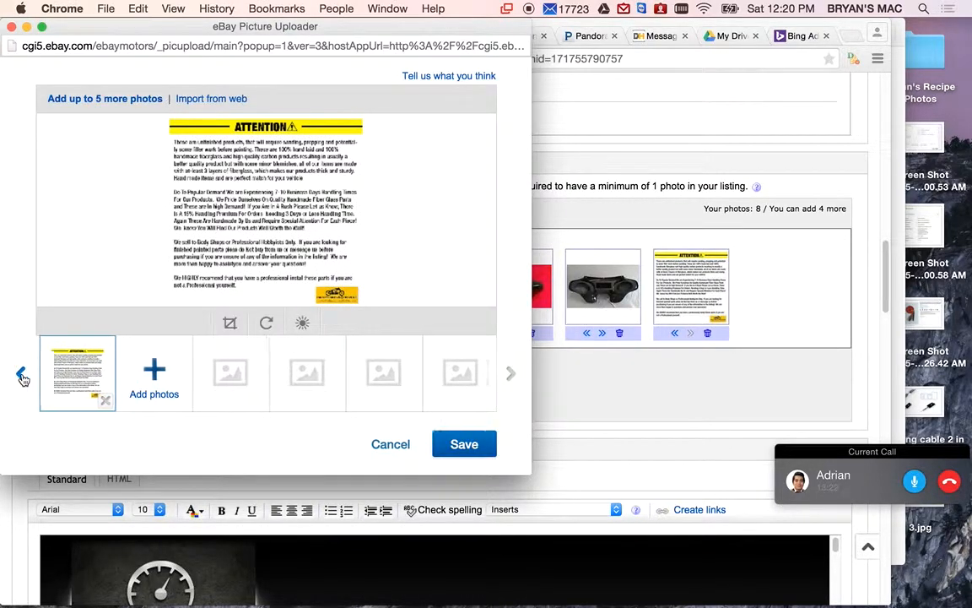
pyautogui.click(20, 375)
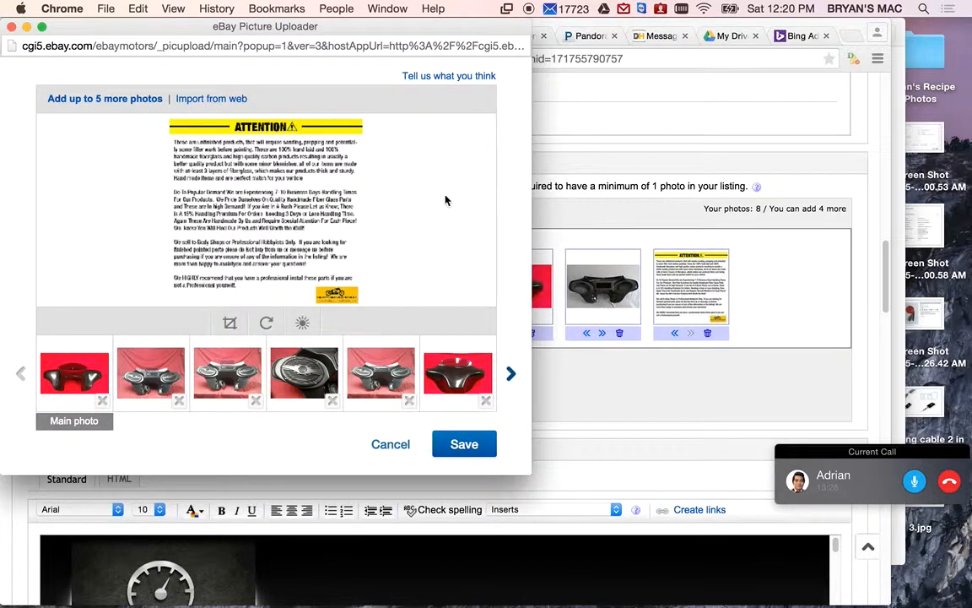
pyautogui.moveTo(351, 174)
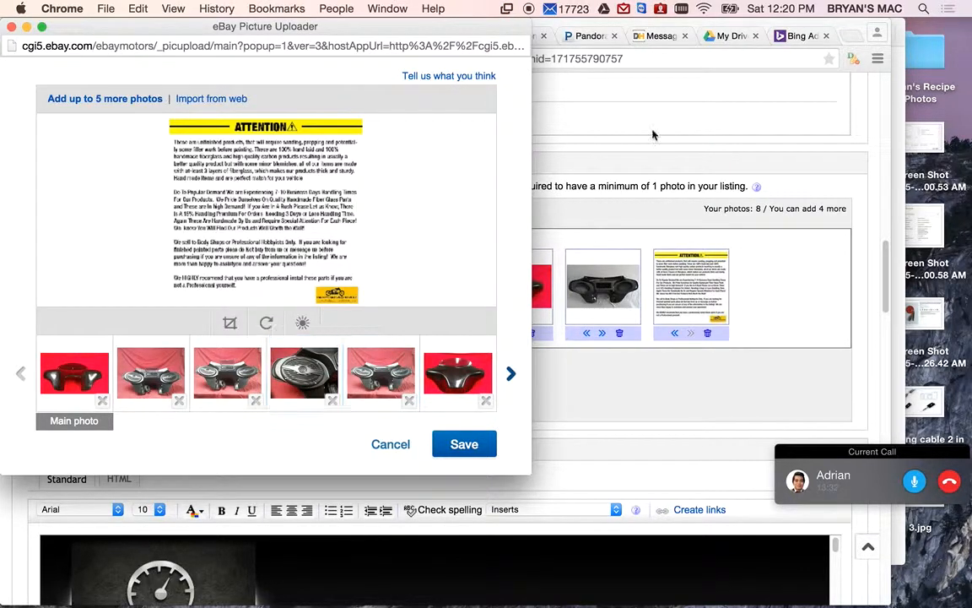
pyautogui.click(464, 444)
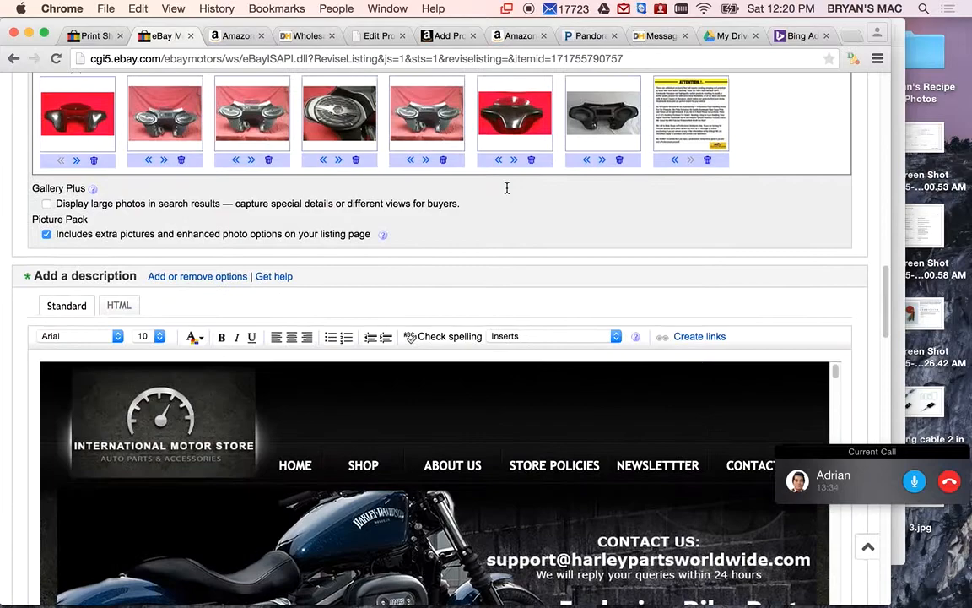
pyautogui.scroll(-3)
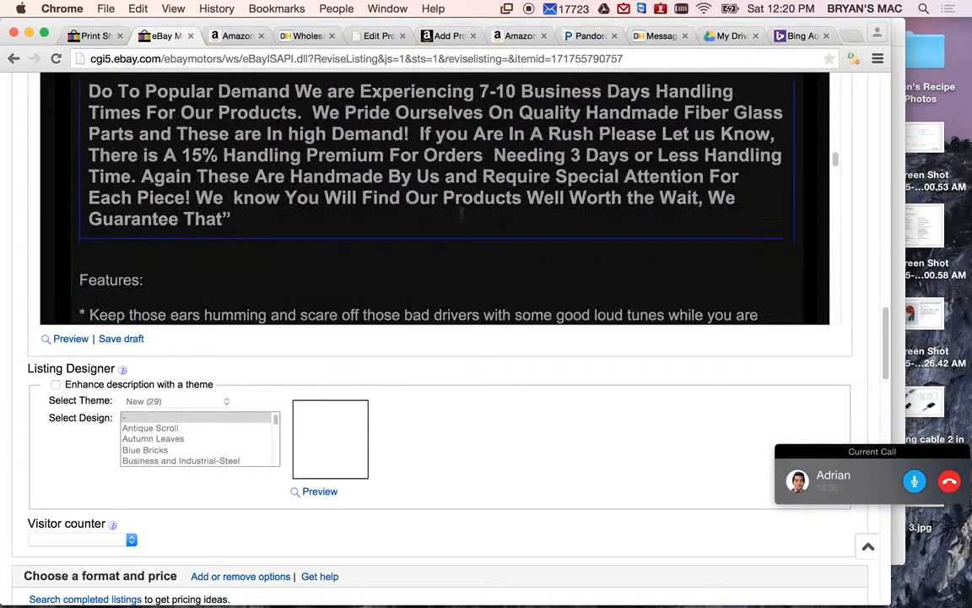
pyautogui.scroll(-3)
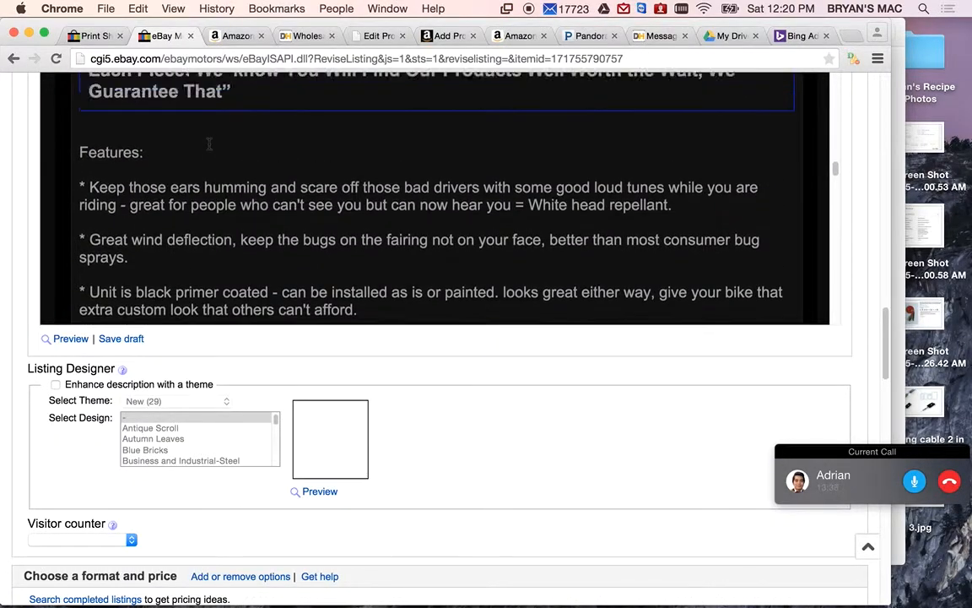
pyautogui.scroll(-3)
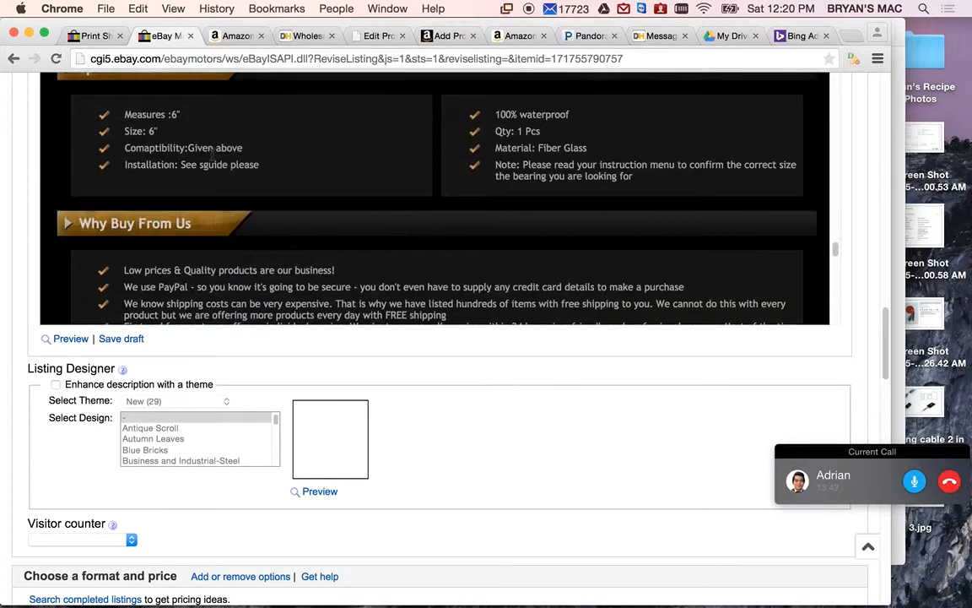
pyautogui.scroll(-3)
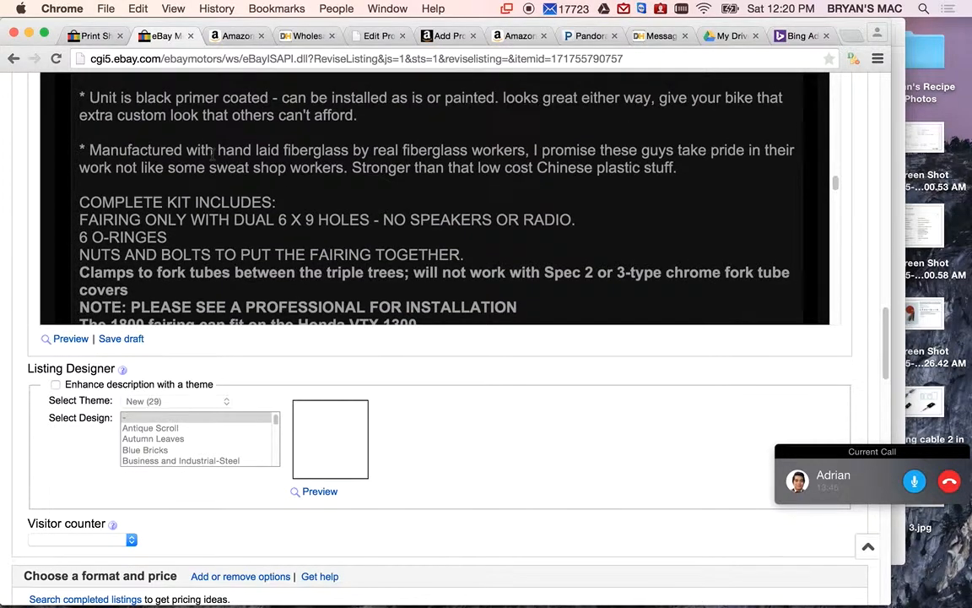
pyautogui.scroll(-3)
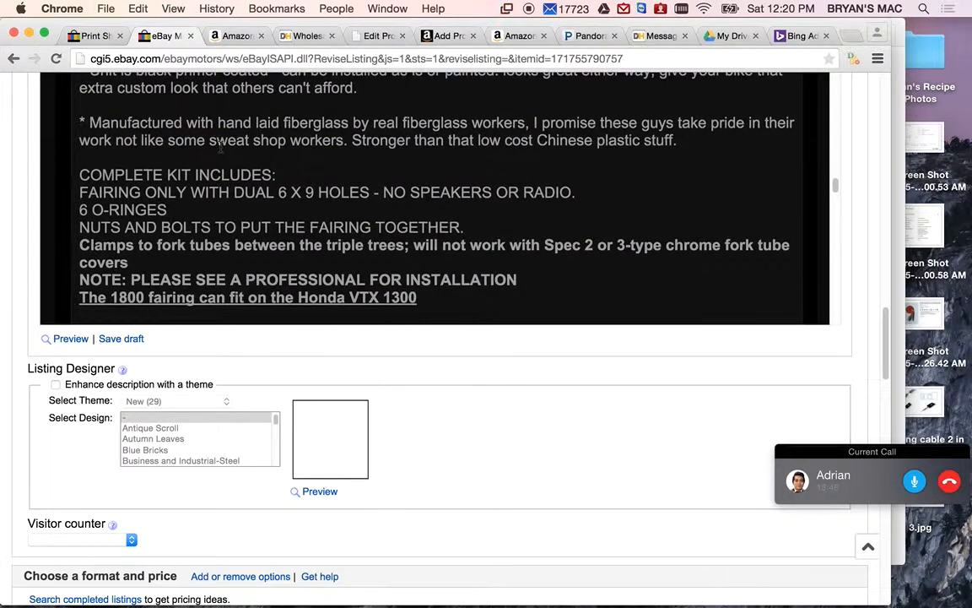
pyautogui.scroll(-3)
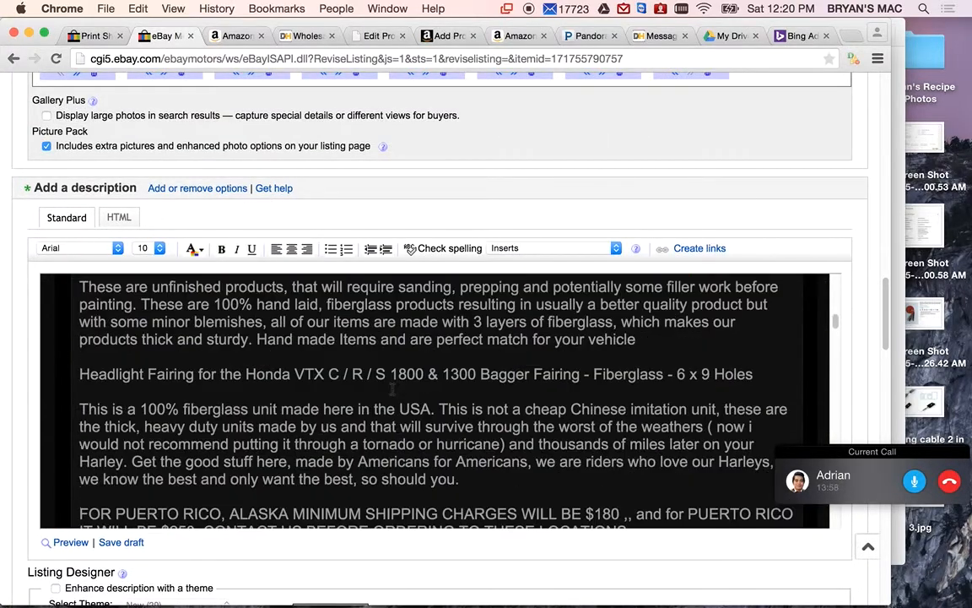
pyautogui.scroll(-3)
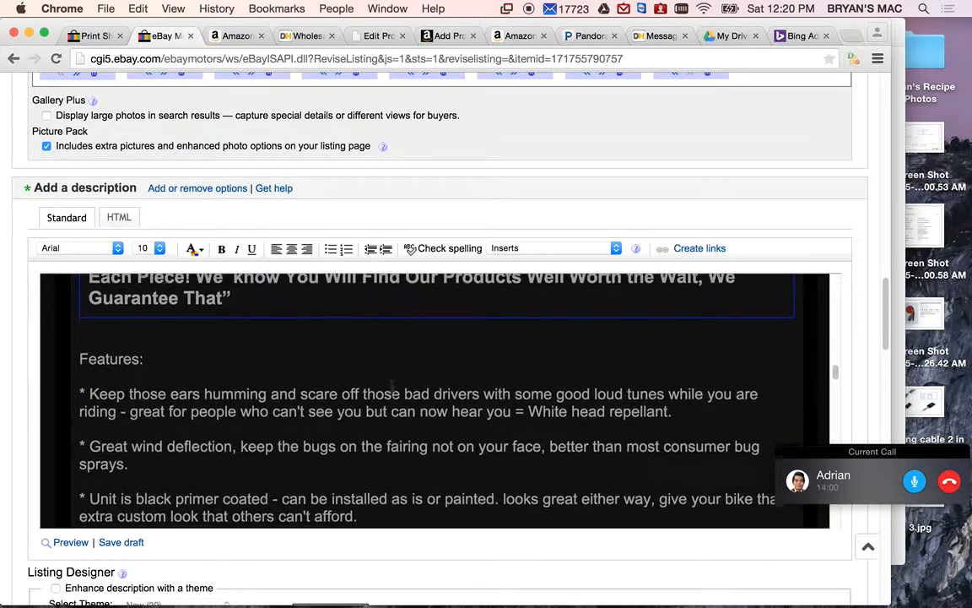
pyautogui.scroll(-3)
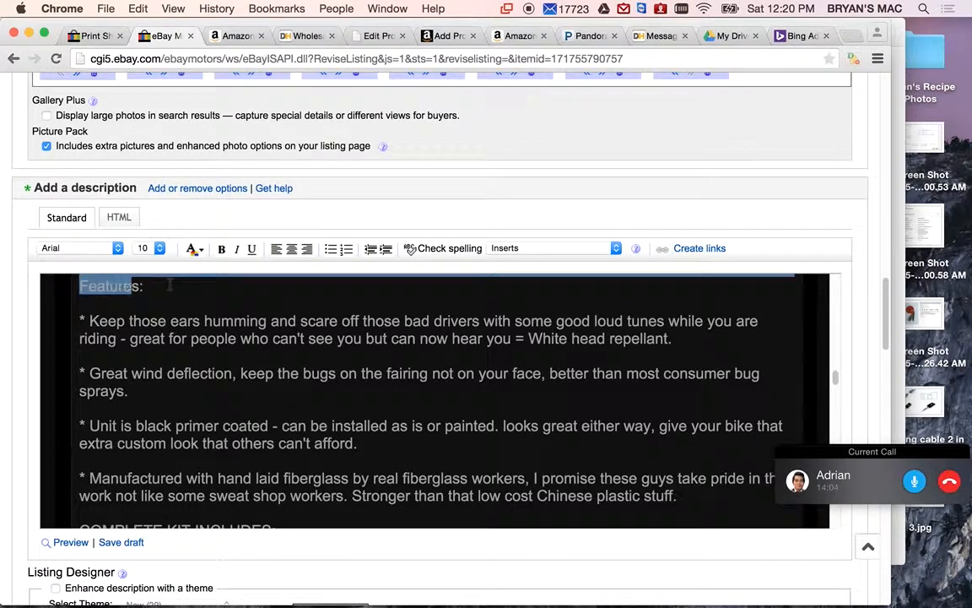
pyautogui.scroll(-3)
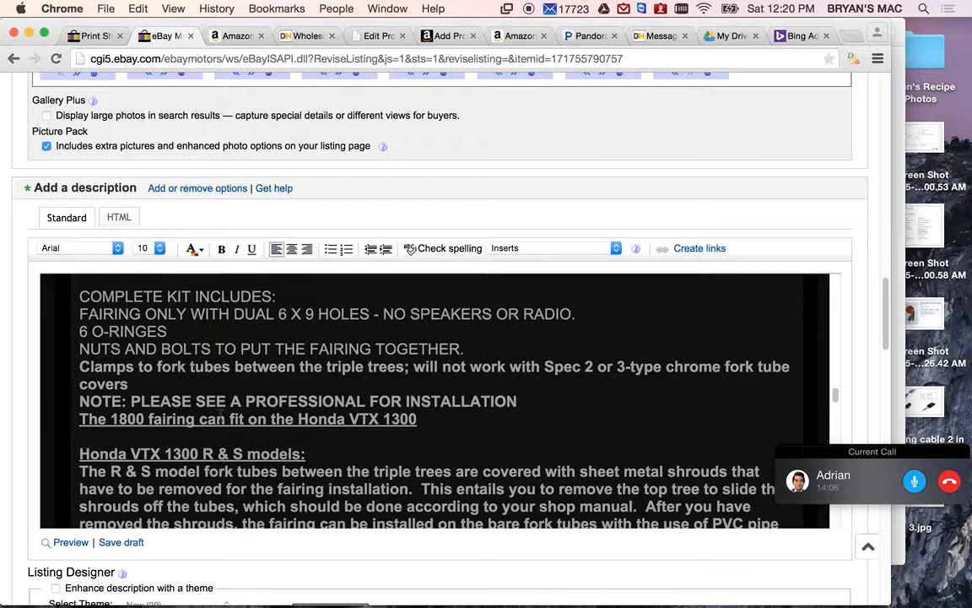
pyautogui.scroll(-3)
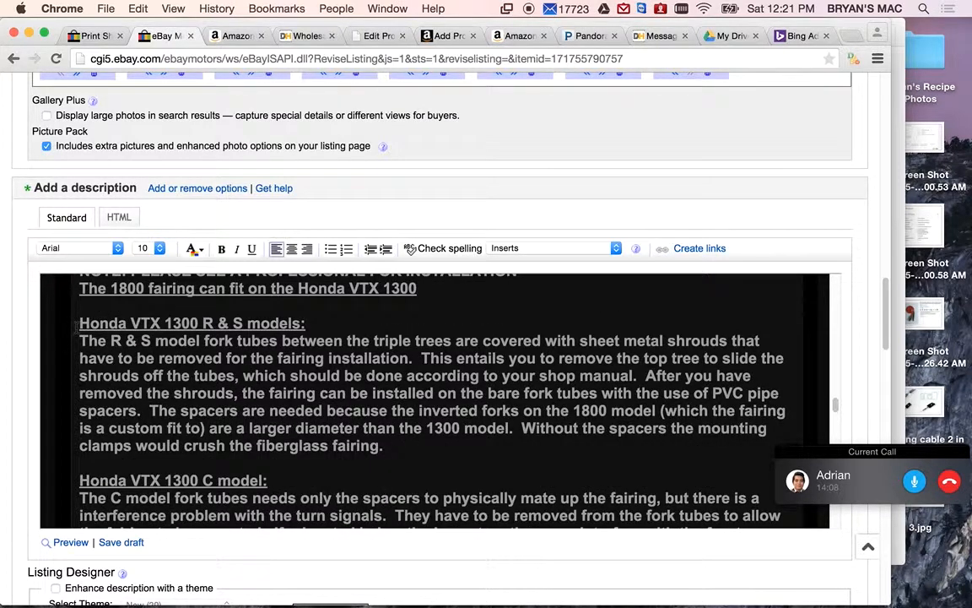
pyautogui.scroll(-3)
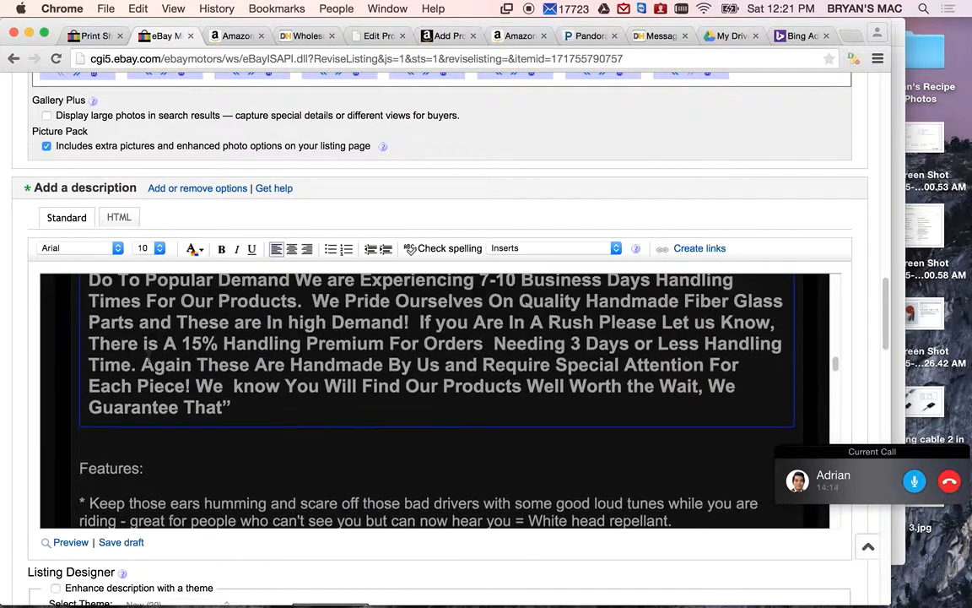
pyautogui.scroll(-3)
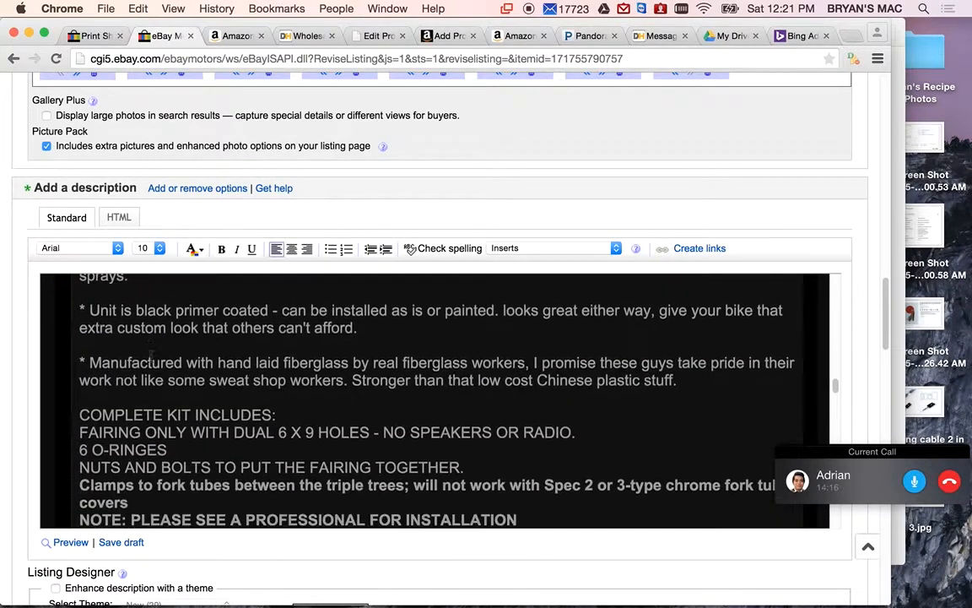
pyautogui.scroll(-3)
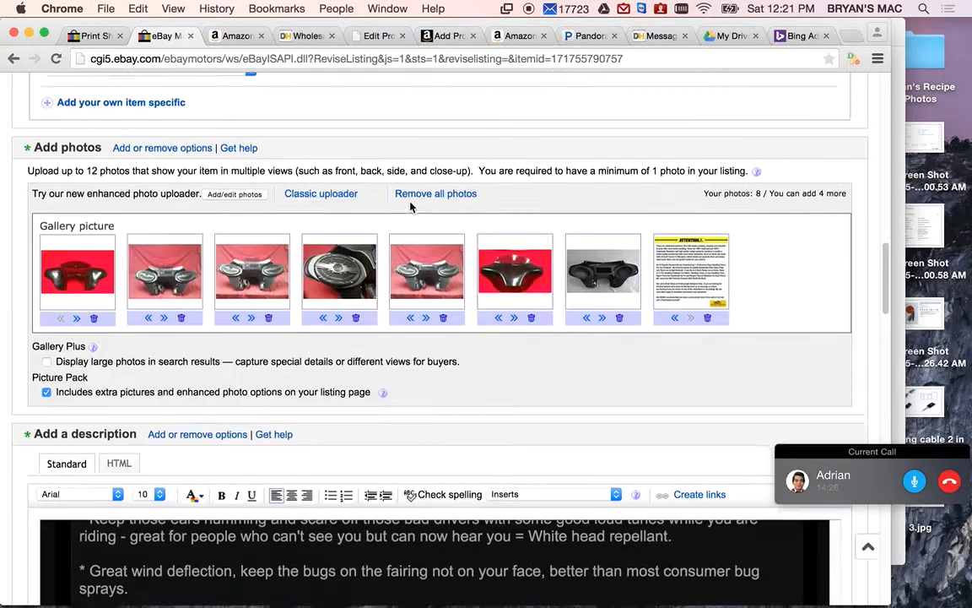
# Scroll the revision form down past the title and condition to the photo gallery
pyautogui.scroll(-3)
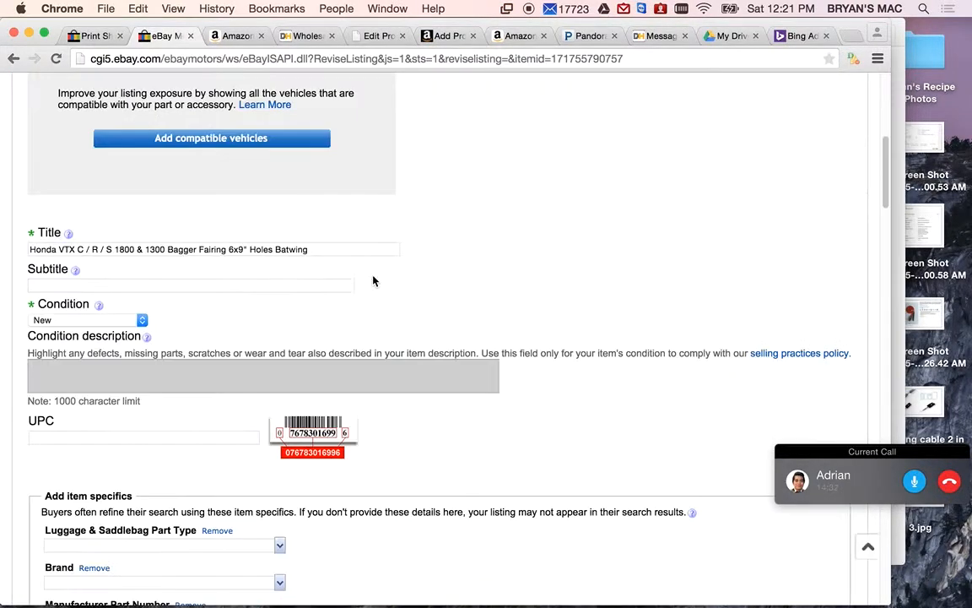
pyautogui.scroll(-3)
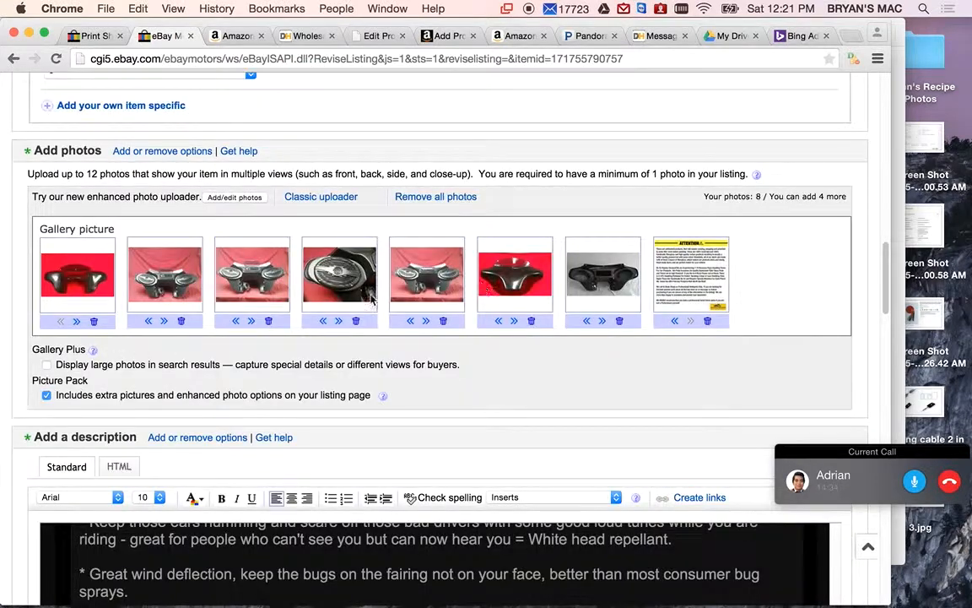
pyautogui.moveTo(341, 279)
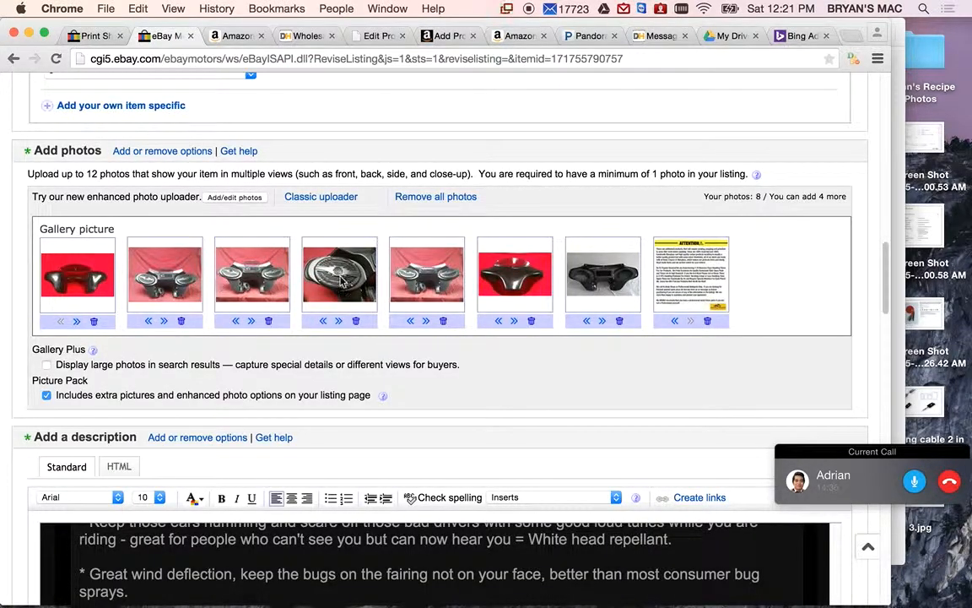
pyautogui.moveTo(447, 277)
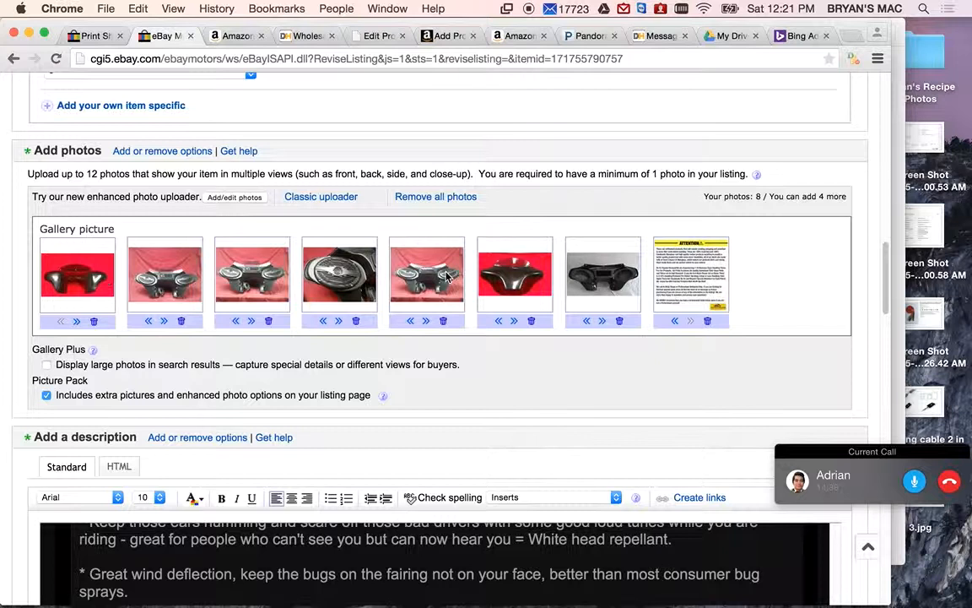
pyautogui.moveTo(480, 337)
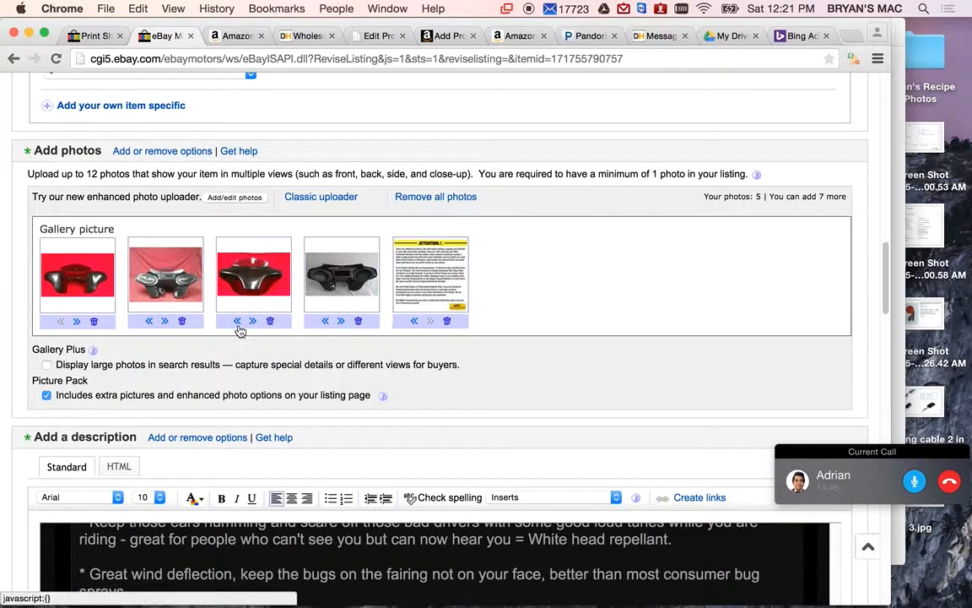
# Delete one more photo leaving four, then scroll to return policy and $0.00 fees
pyautogui.click(270, 321)
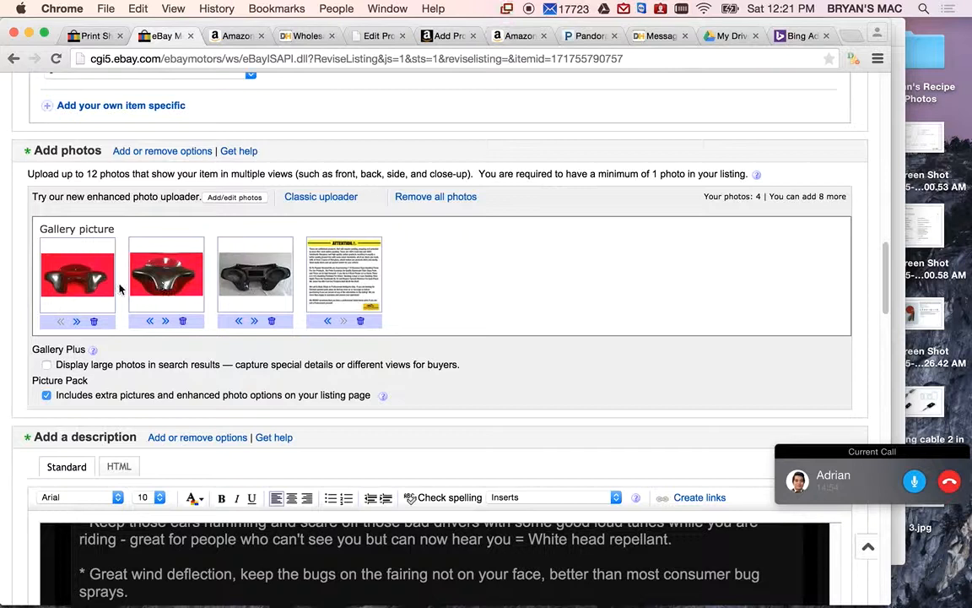
pyautogui.moveTo(76, 291)
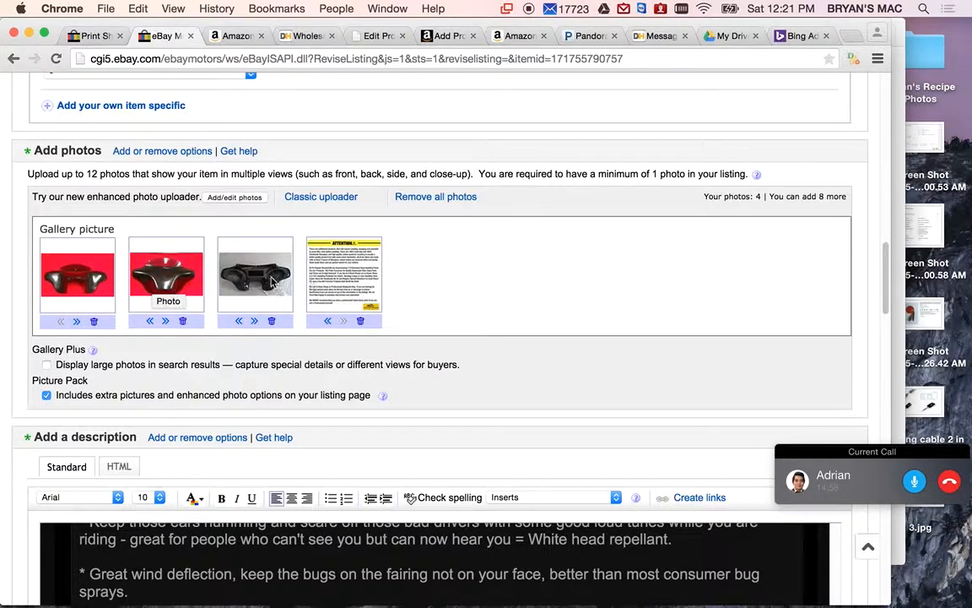
pyautogui.moveTo(295, 300)
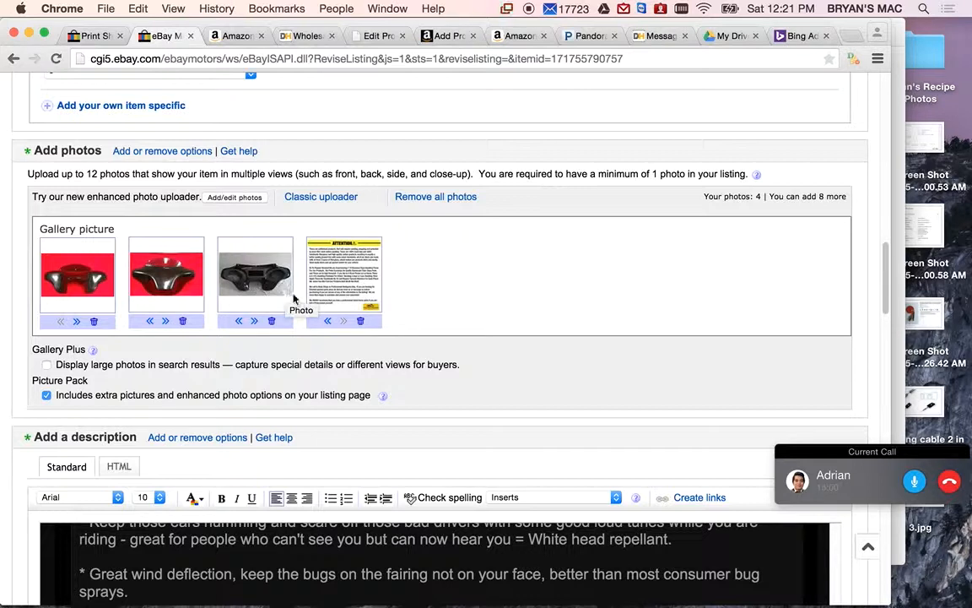
pyautogui.moveTo(69, 287)
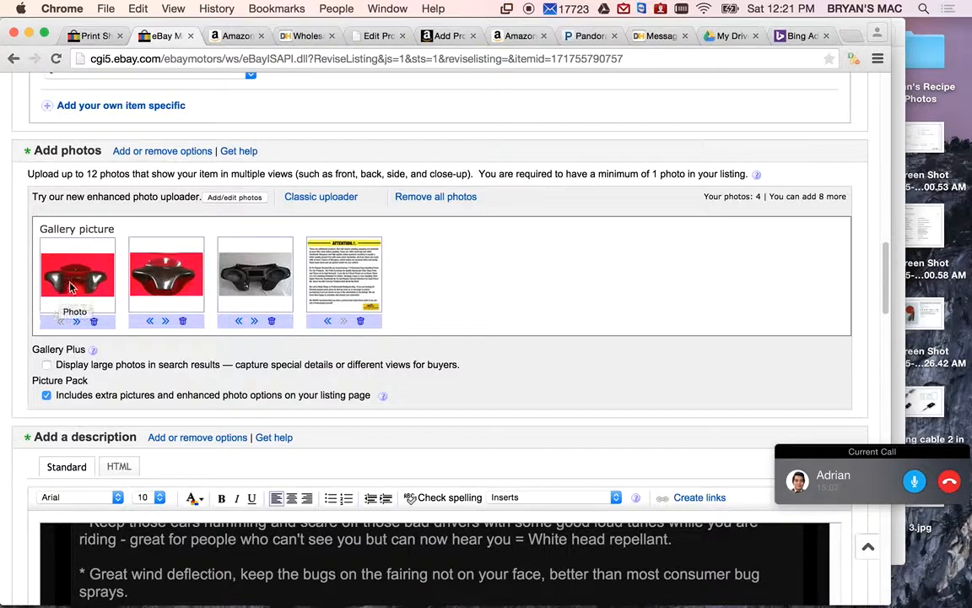
pyautogui.moveTo(255, 274)
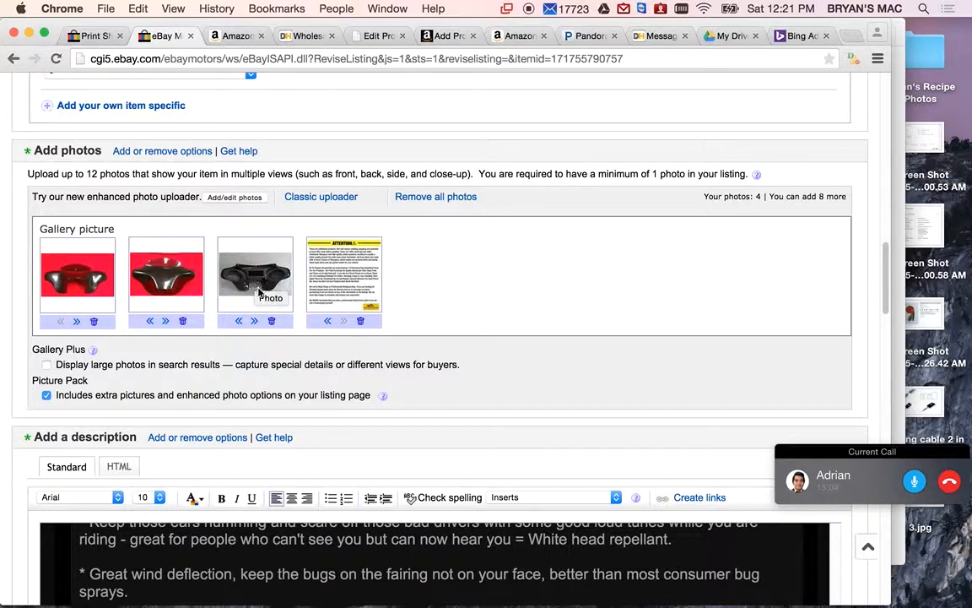
pyautogui.scroll(-3)
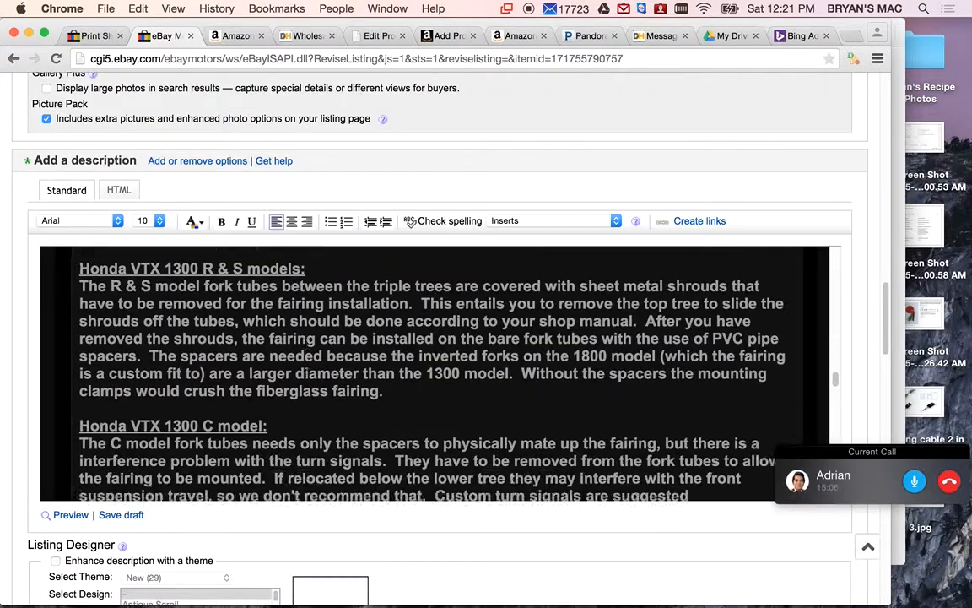
pyautogui.scroll(-3)
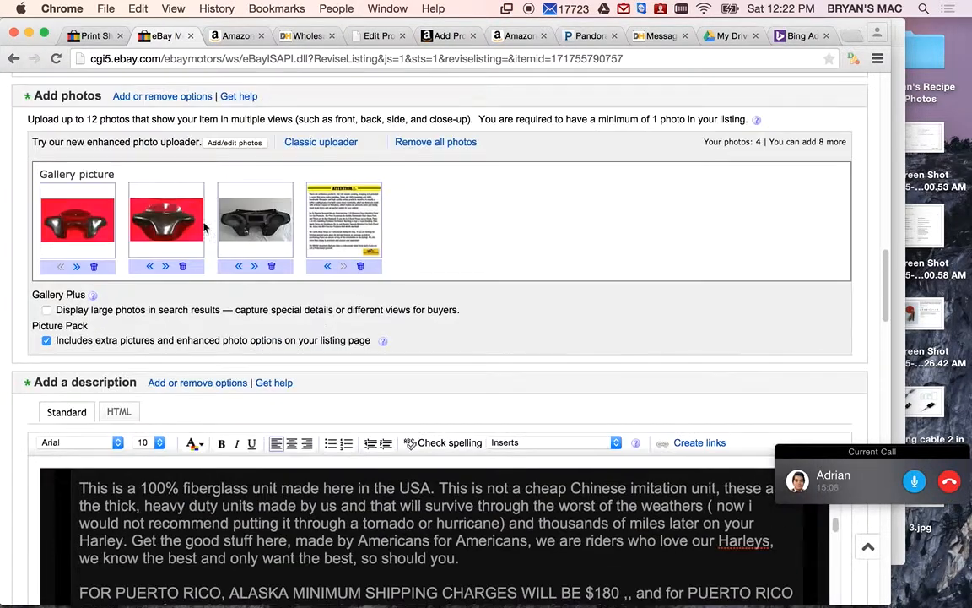
pyautogui.moveTo(684, 353)
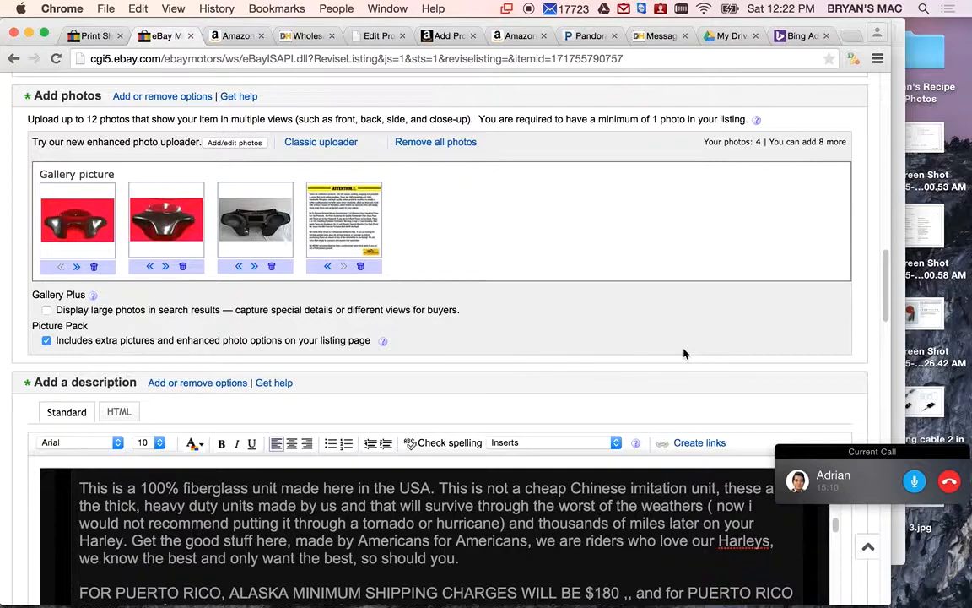
pyautogui.scroll(-3)
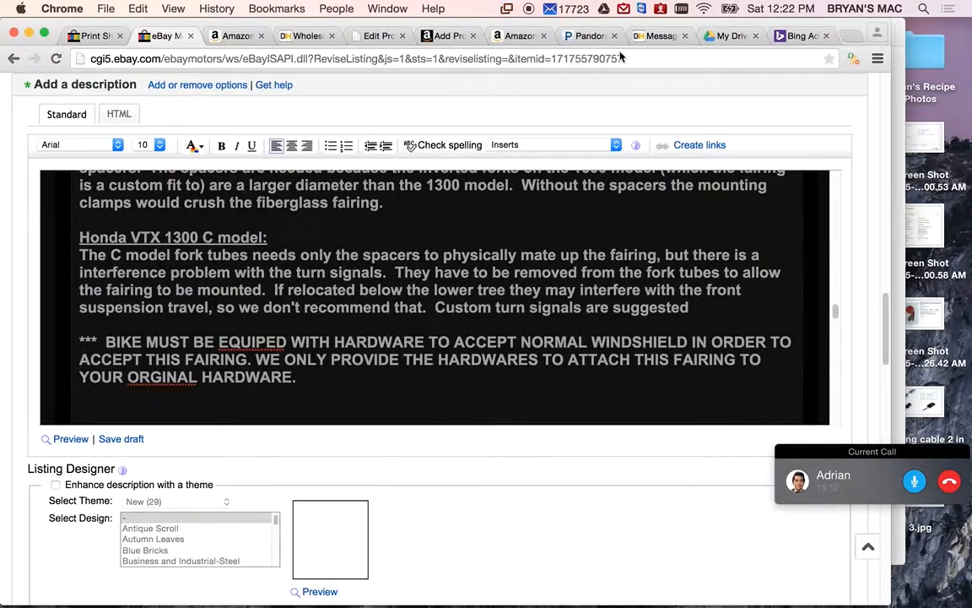
pyautogui.scroll(-3)
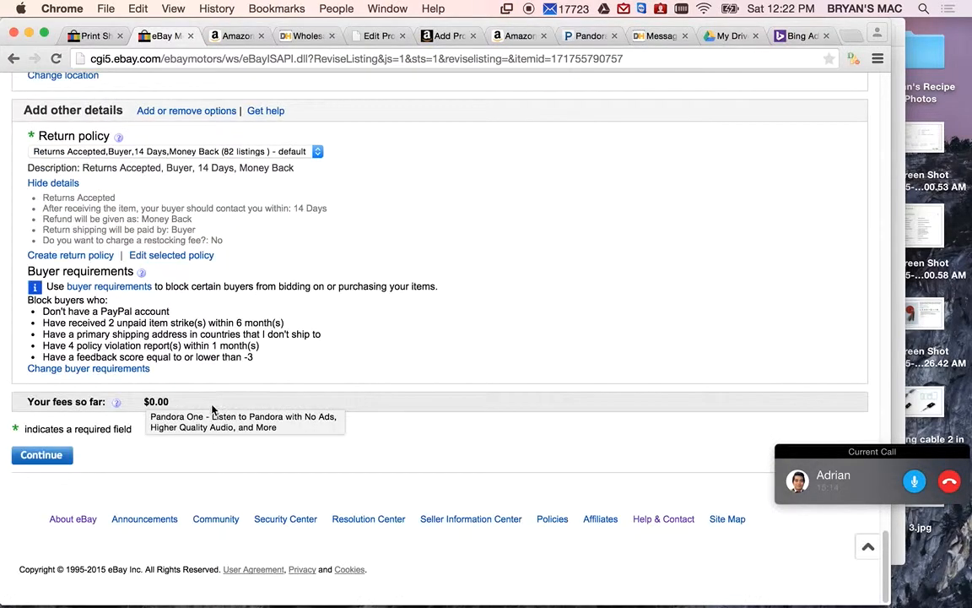
# Continue to the Review fees page showing $0.00 in listing fees
pyautogui.click(41, 455)
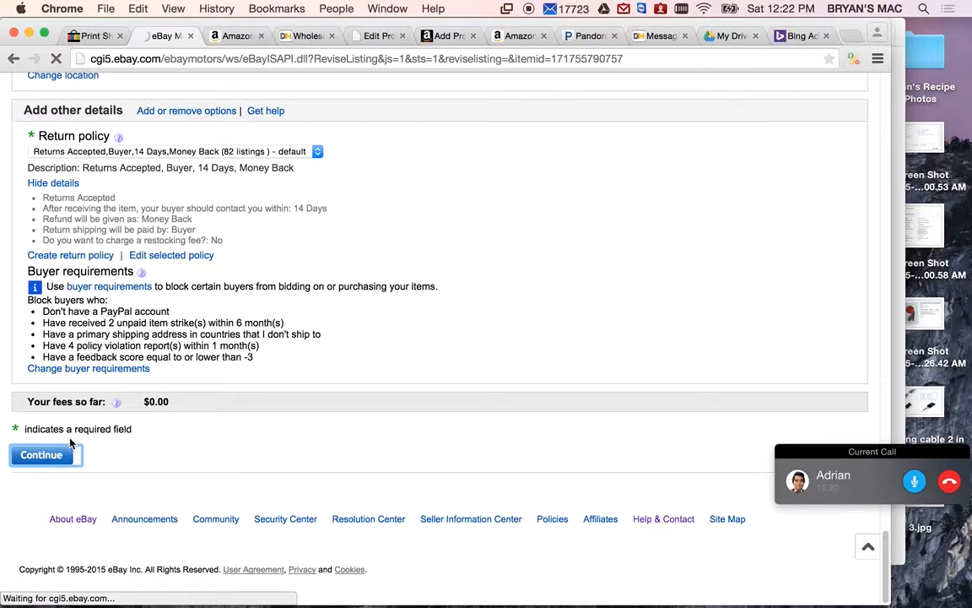
pyautogui.click(40, 454)
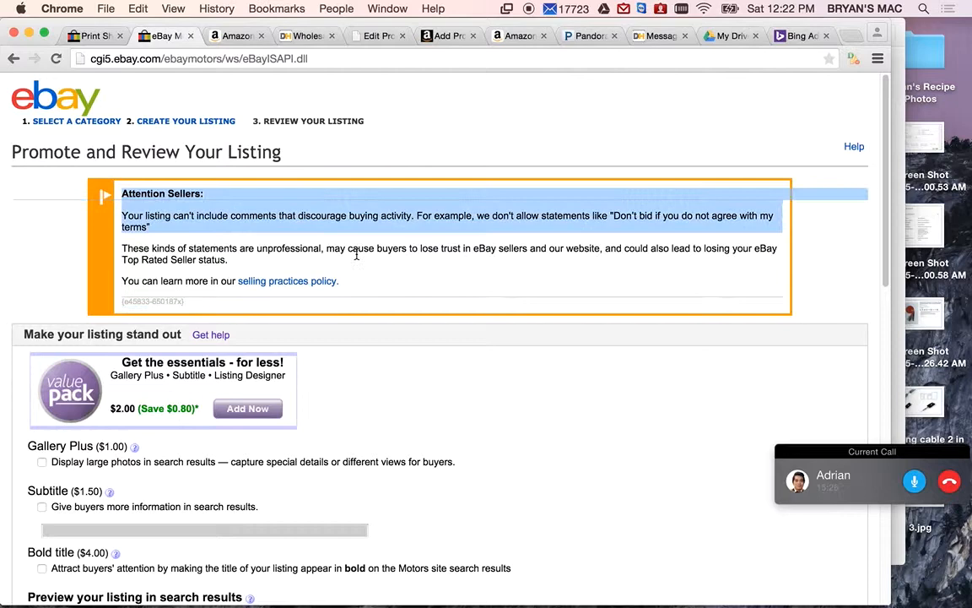
pyautogui.scroll(-3)
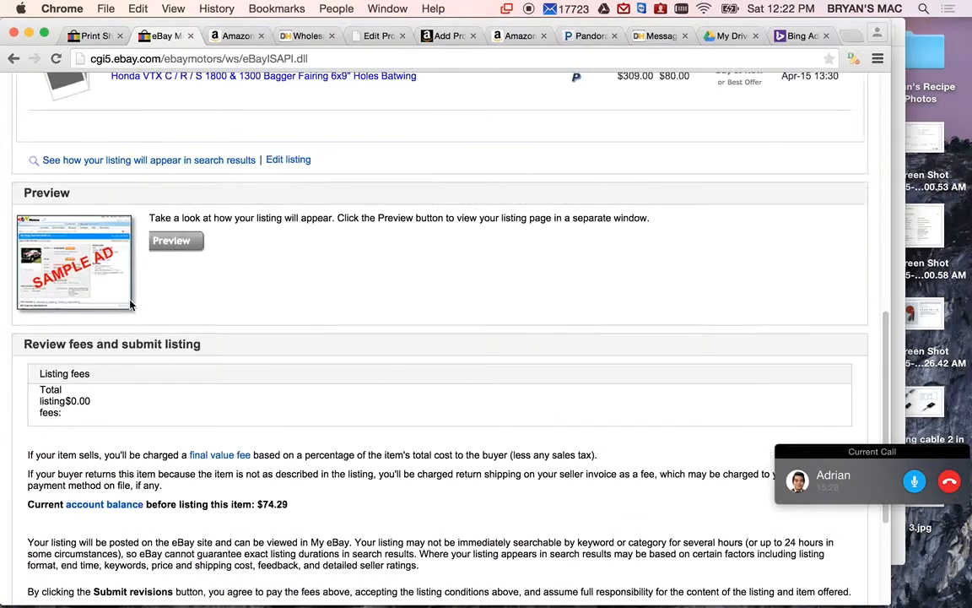
# Submit the revisions so eBay confirms the Honda VTX fairing listing was revised
pyautogui.click(59, 454)
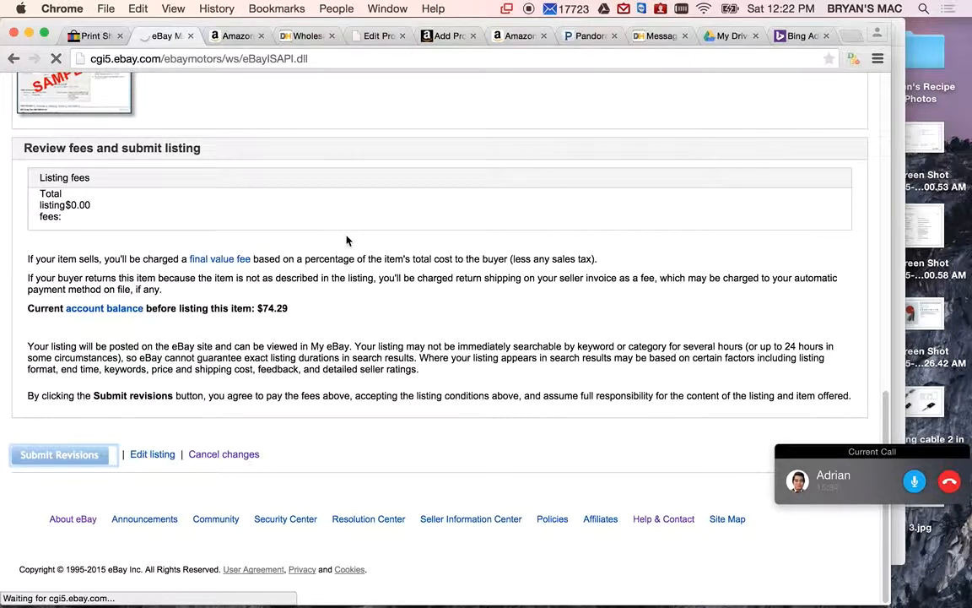
pyautogui.press('cmd+space')
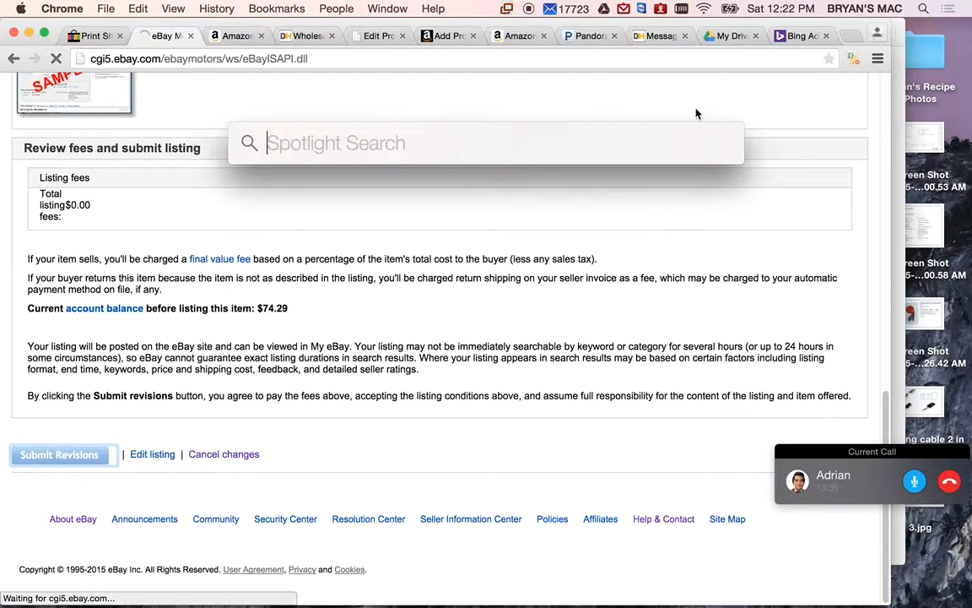
pyautogui.click(59, 454)
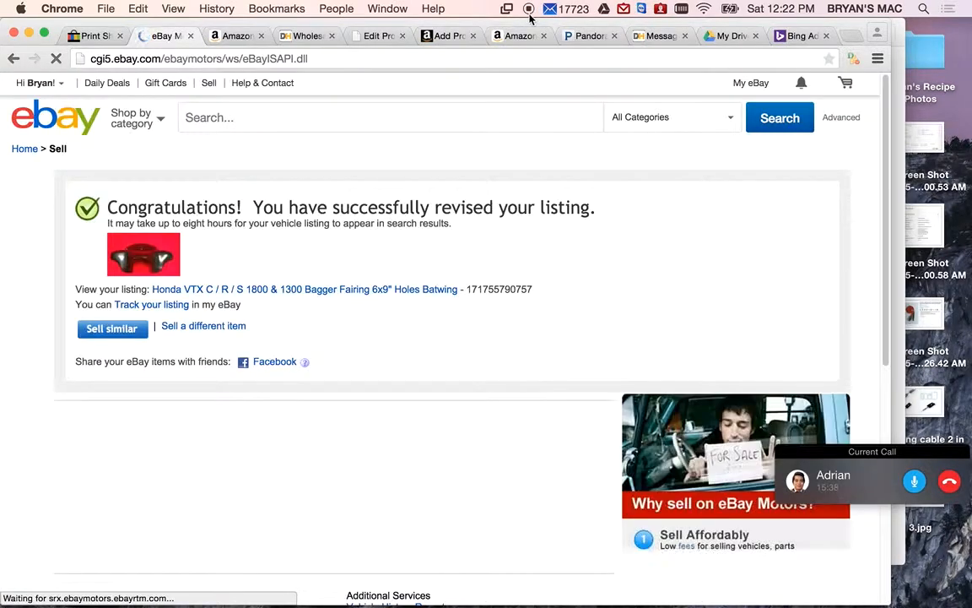
# Review the confirmation, glance at the Amazon Seller Central tab, and return to eBay's account menu
pyautogui.scroll(-3)
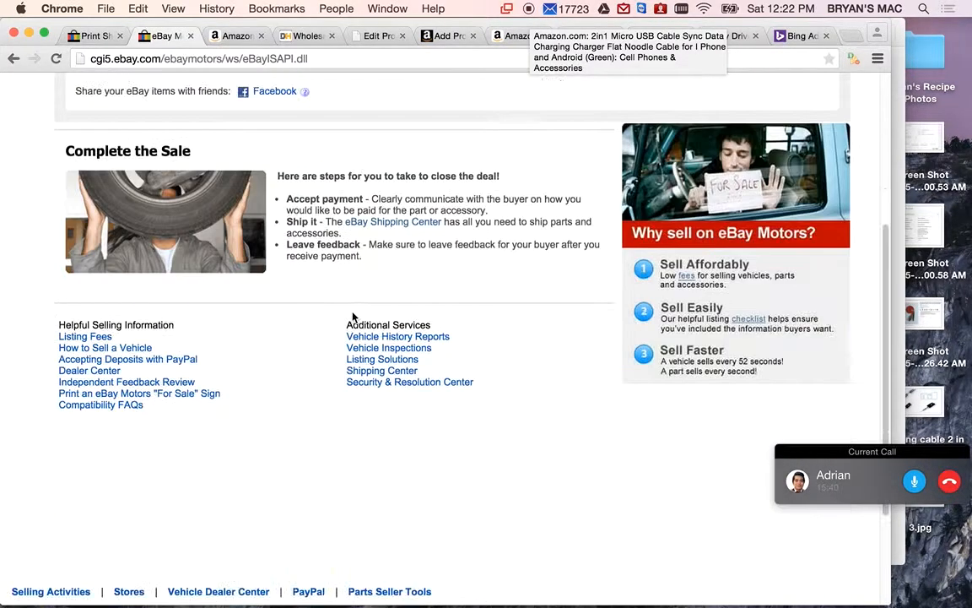
pyautogui.scroll(3)
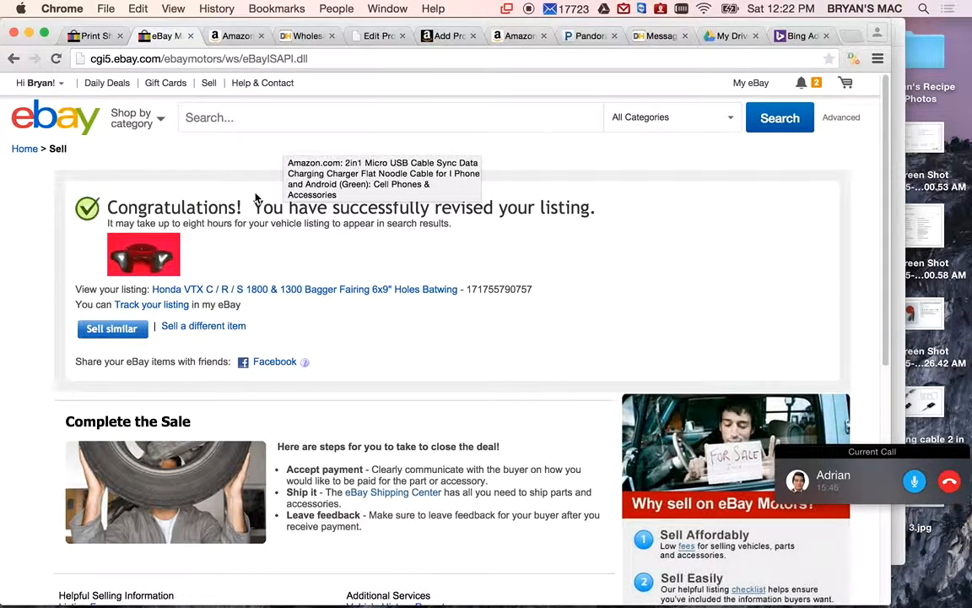
pyautogui.scroll(-3)
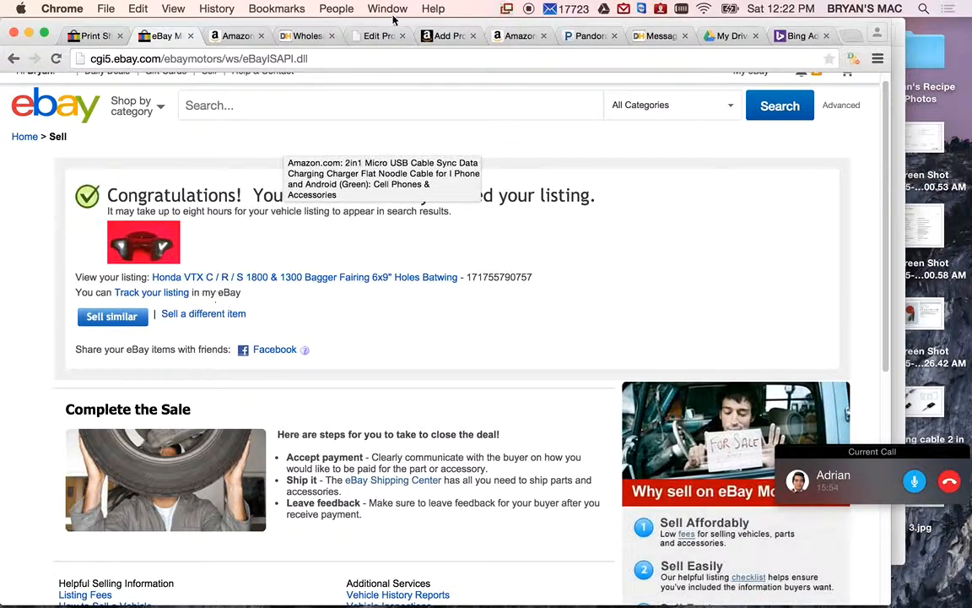
pyautogui.click(448, 35)
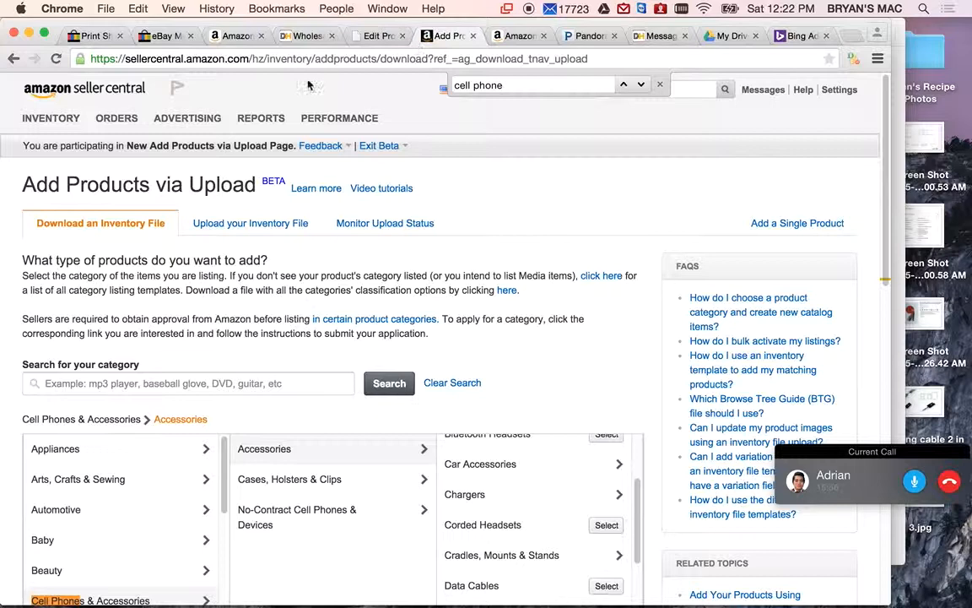
pyautogui.click(117, 118)
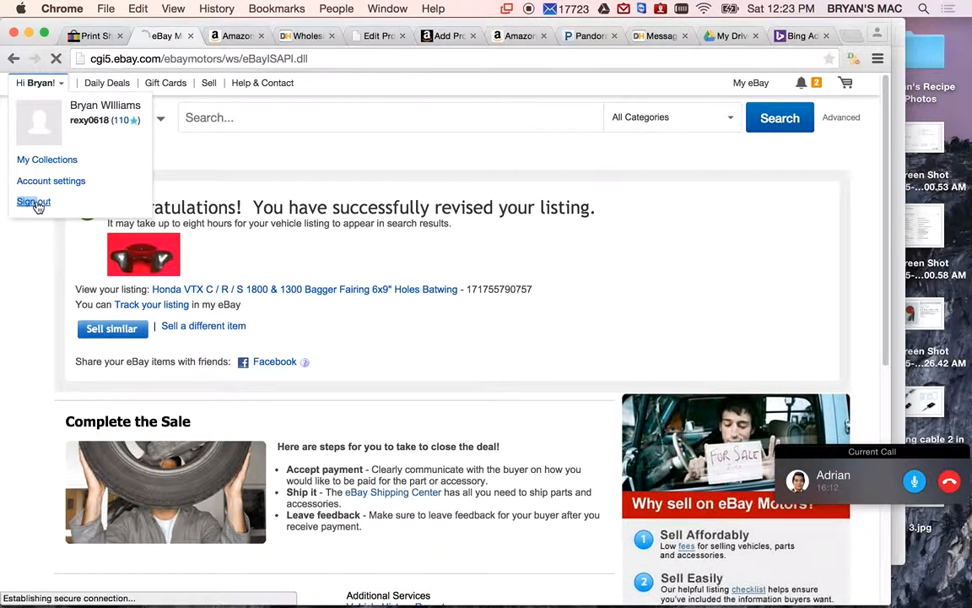
# Sign out and sign back in as the other seller account, reaching its Selling Manager Summary
pyautogui.click(33, 201)
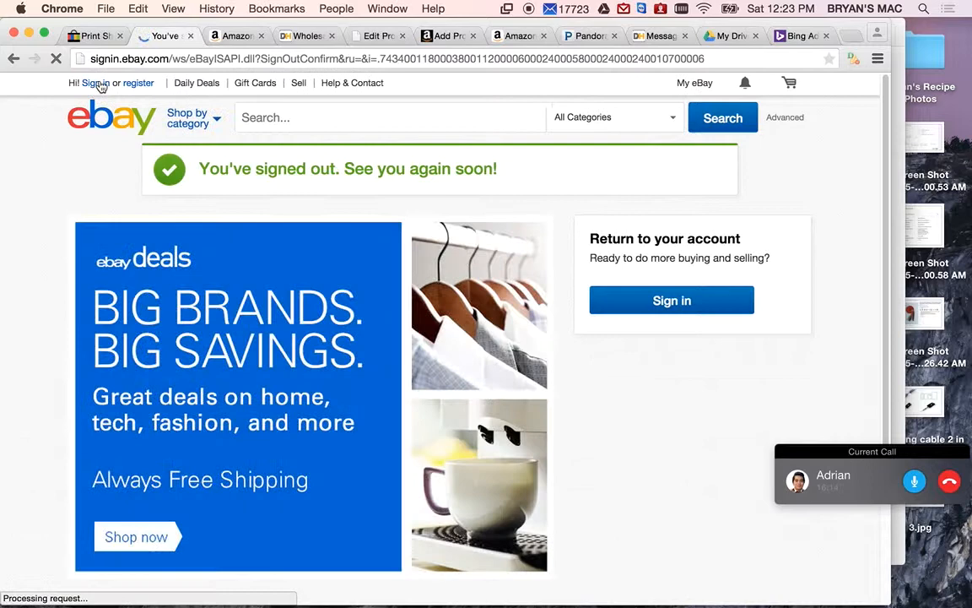
pyautogui.click(672, 301)
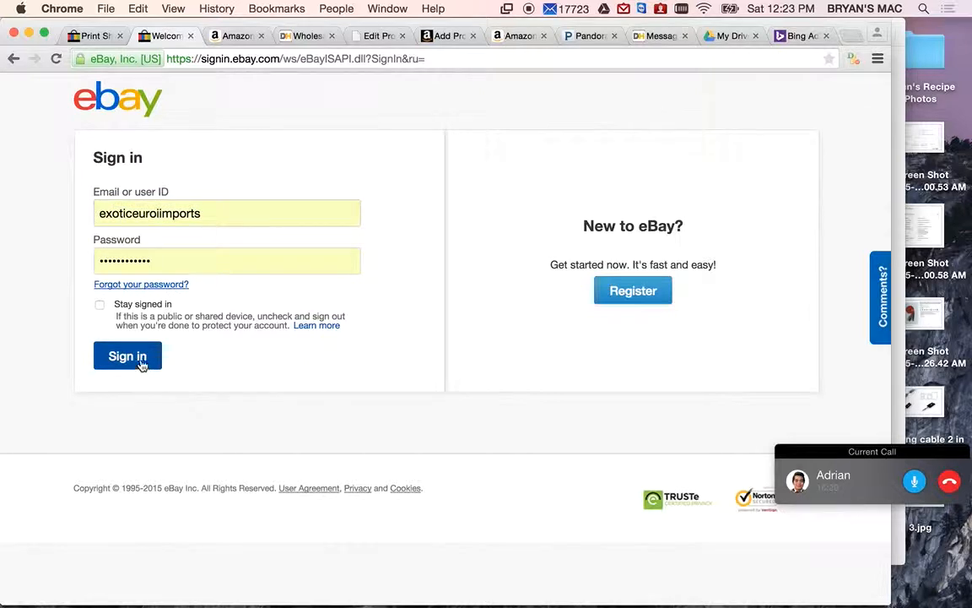
pyautogui.click(128, 355)
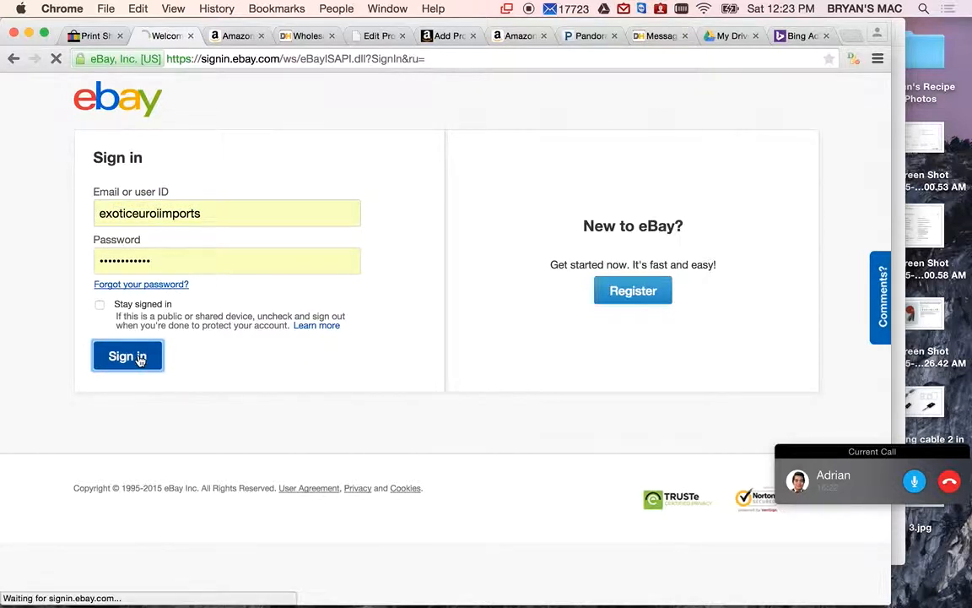
pyautogui.click(128, 355)
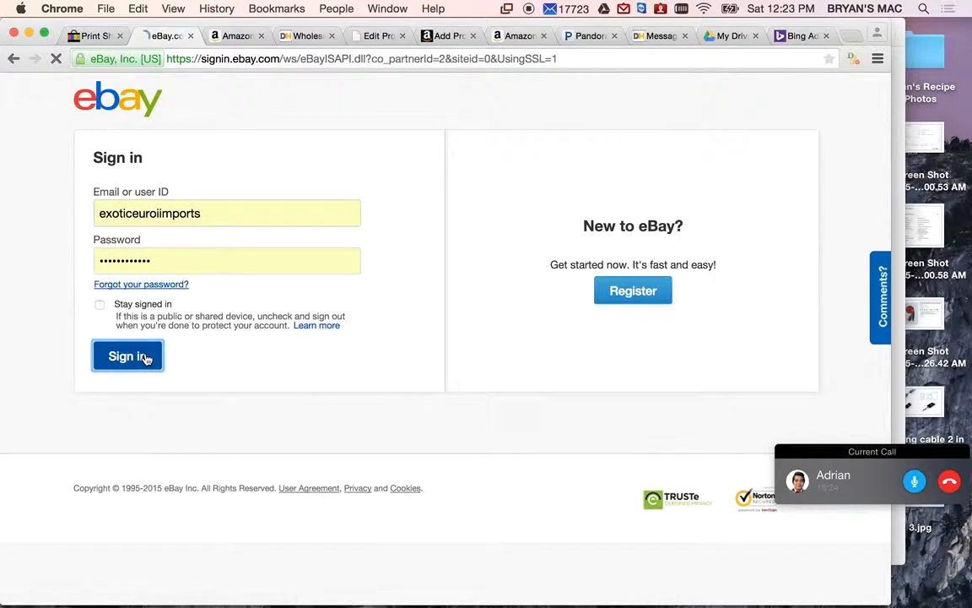
pyautogui.click(128, 354)
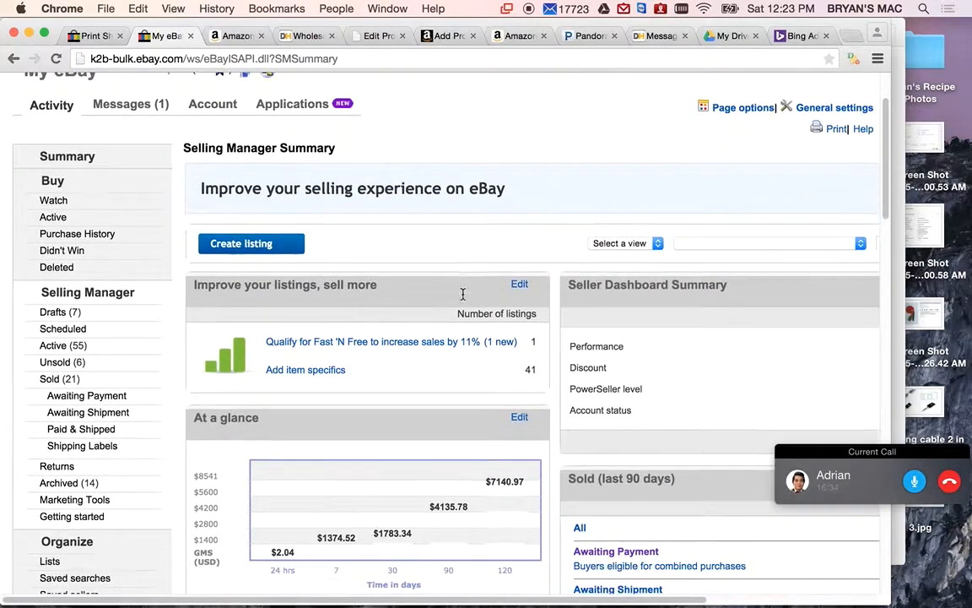
# Open the Active (55) listings and then the Corvette Rockers / Side Skirts item page
pyautogui.scroll(-3)
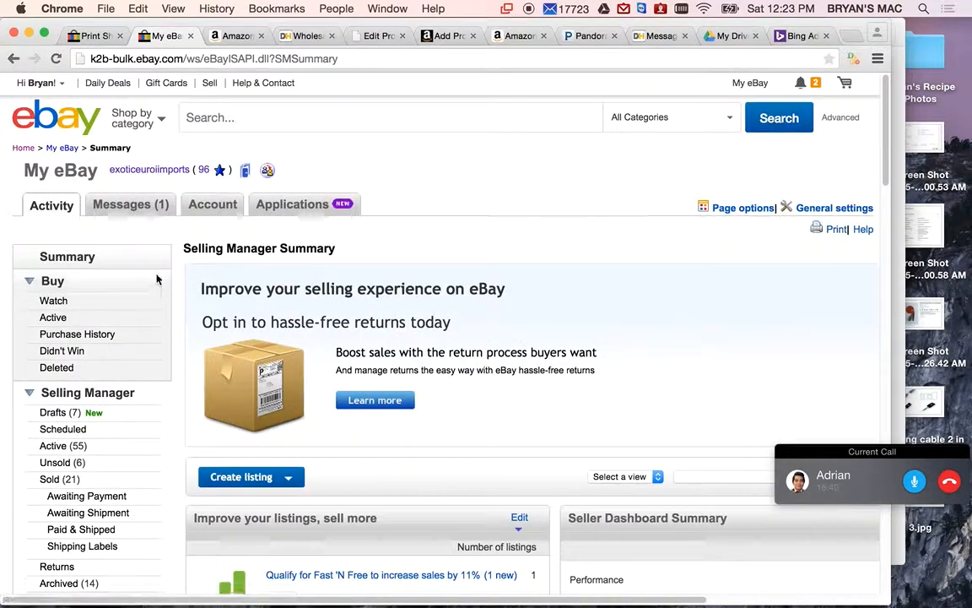
pyautogui.scroll(-3)
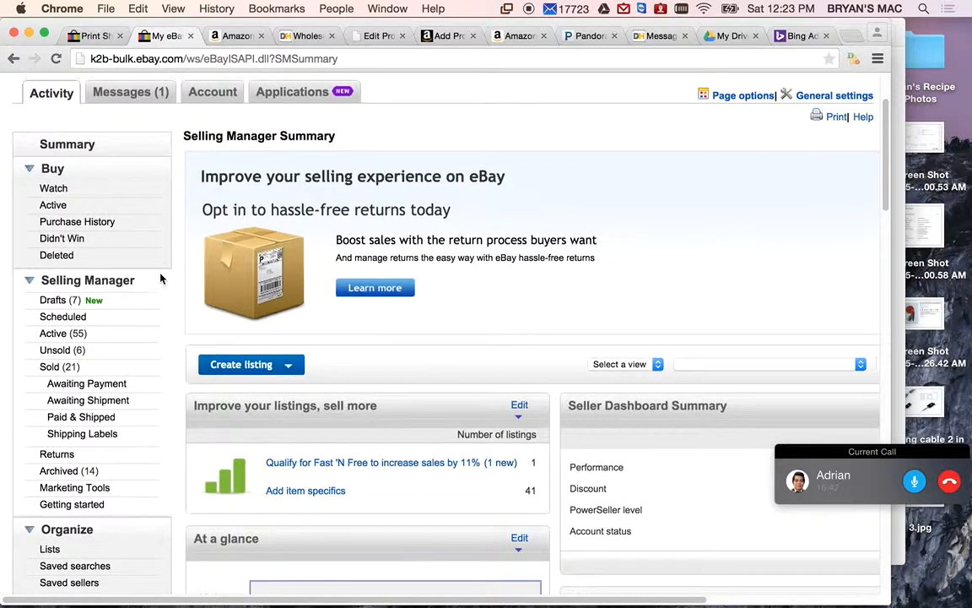
pyautogui.click(62, 333)
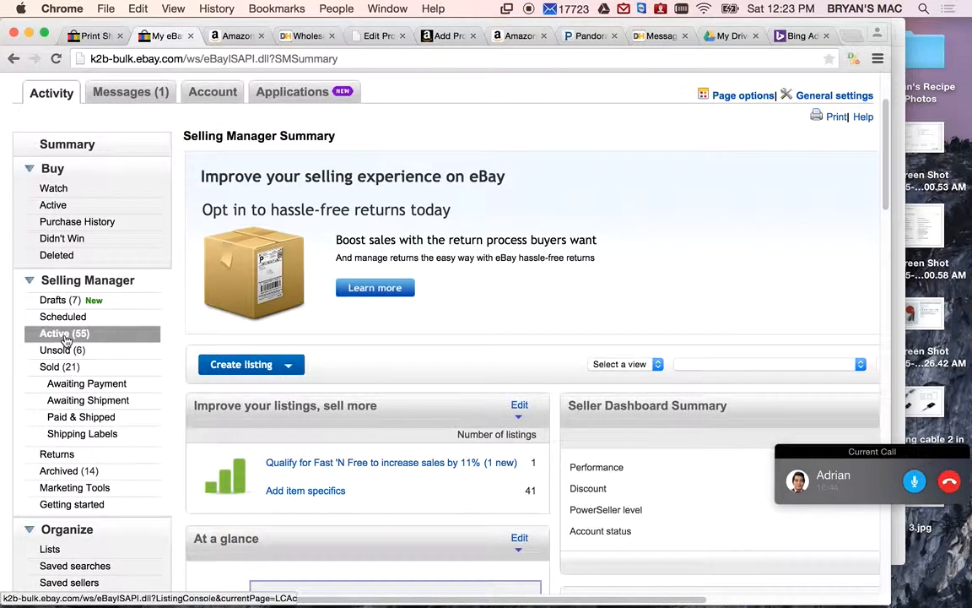
pyautogui.click(64, 332)
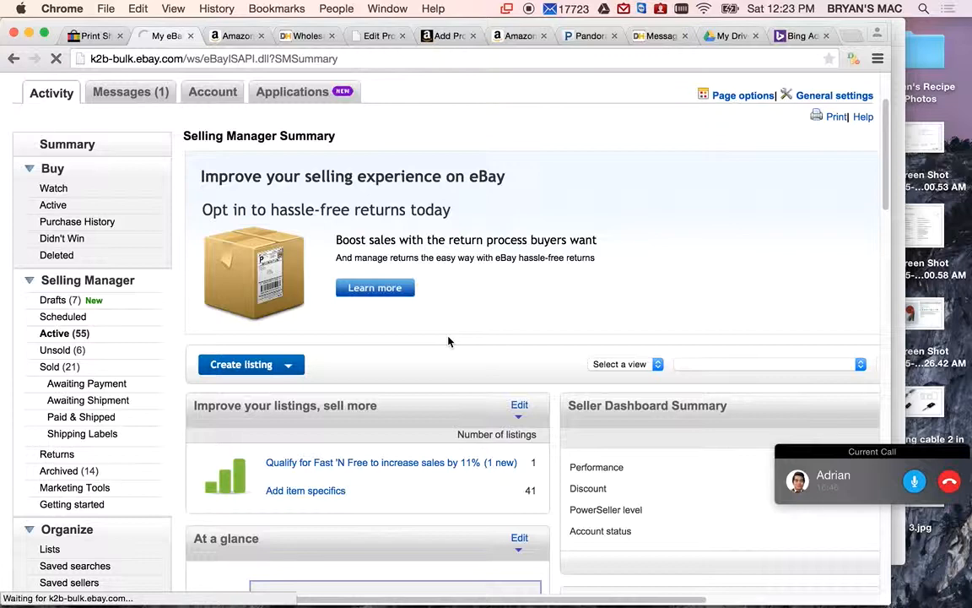
pyautogui.click(64, 333)
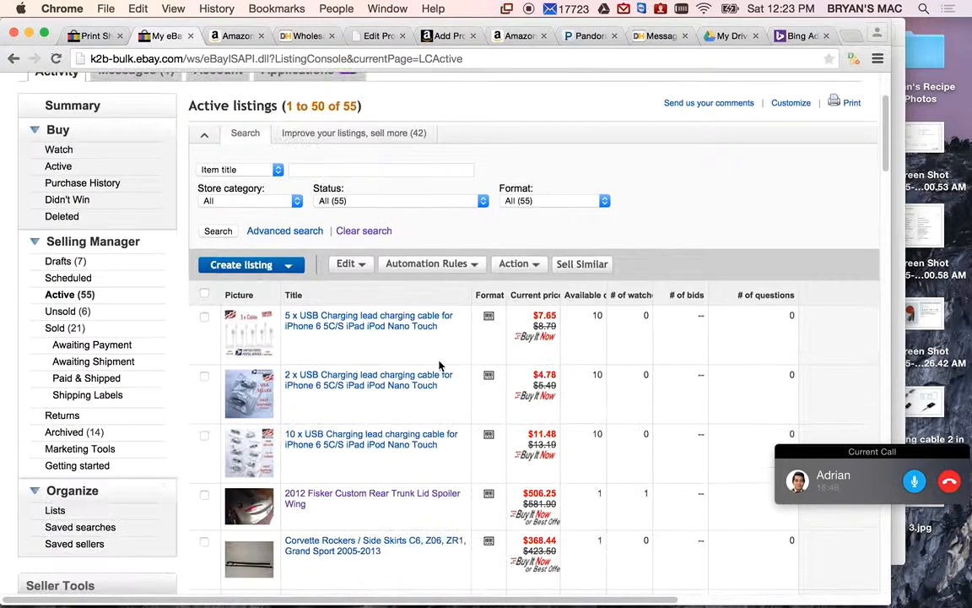
pyautogui.scroll(-3)
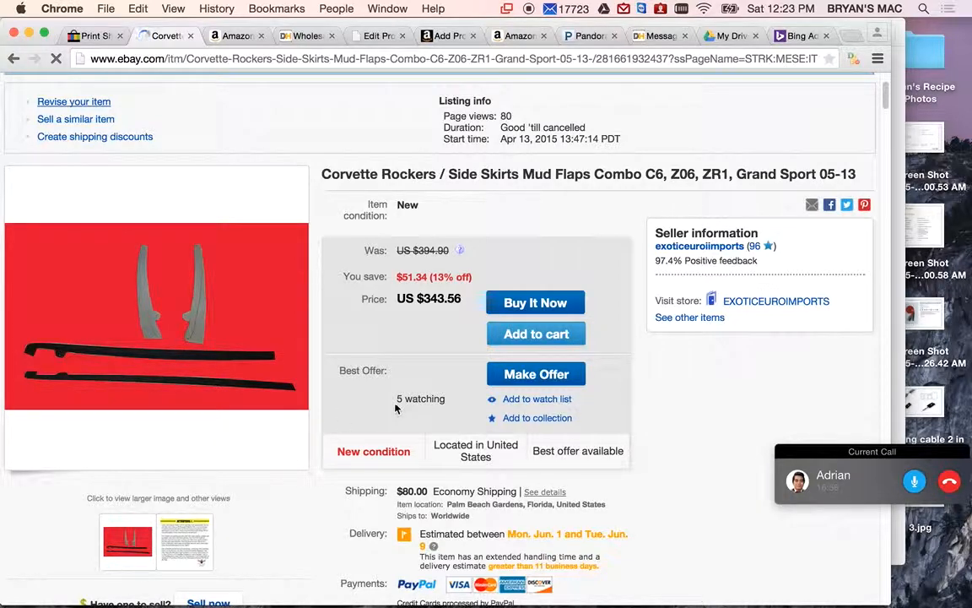
# Revise the Corvette rockers listing, read through its edit page to $0.00 fees, and continue
pyautogui.click(75, 101)
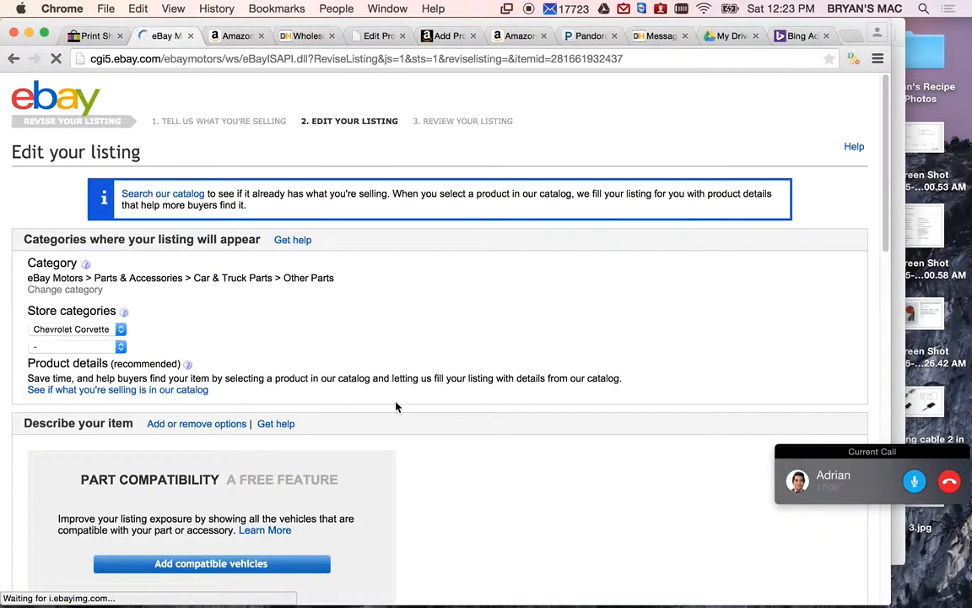
pyautogui.scroll(-3)
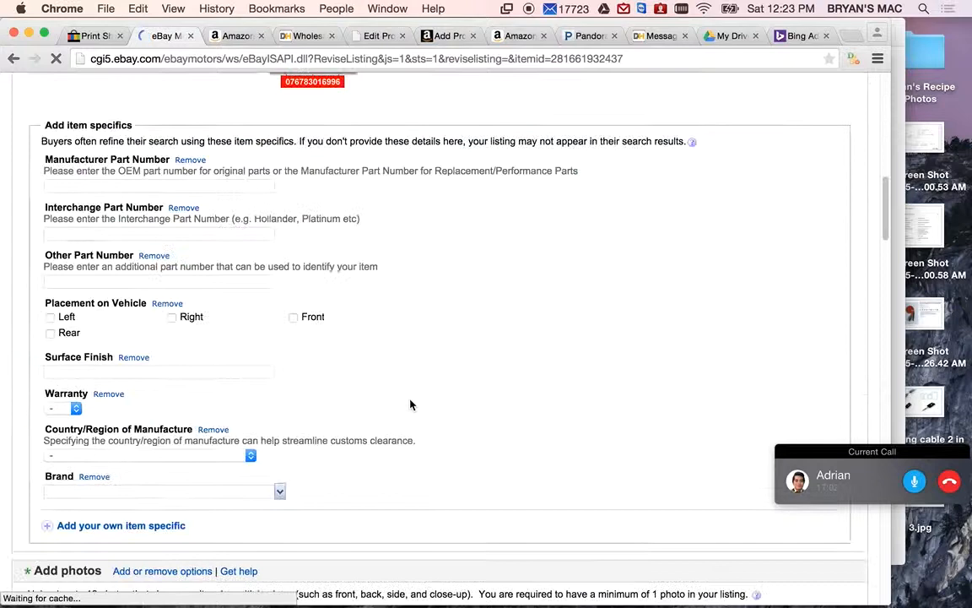
pyautogui.scroll(-3)
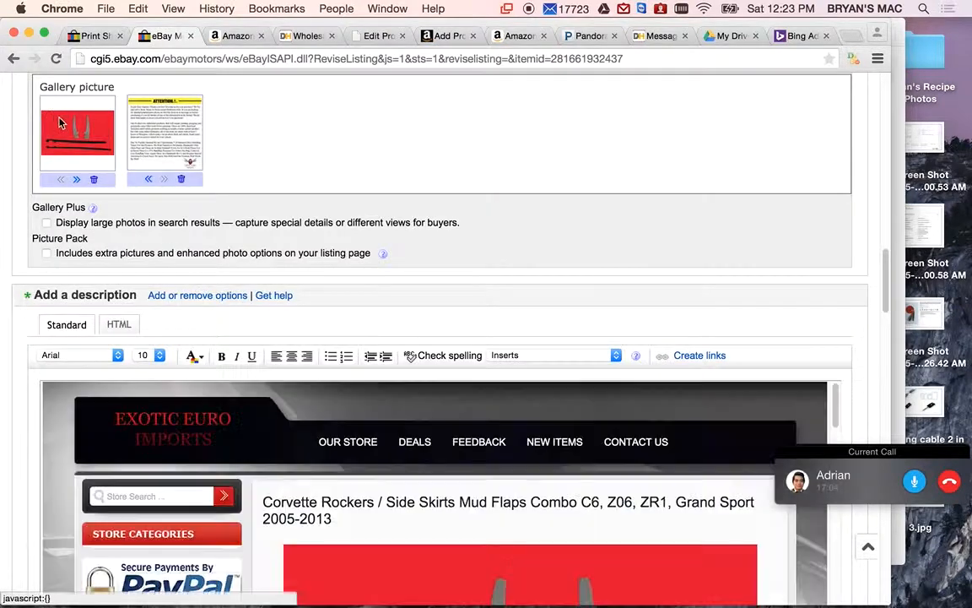
pyautogui.scroll(-3)
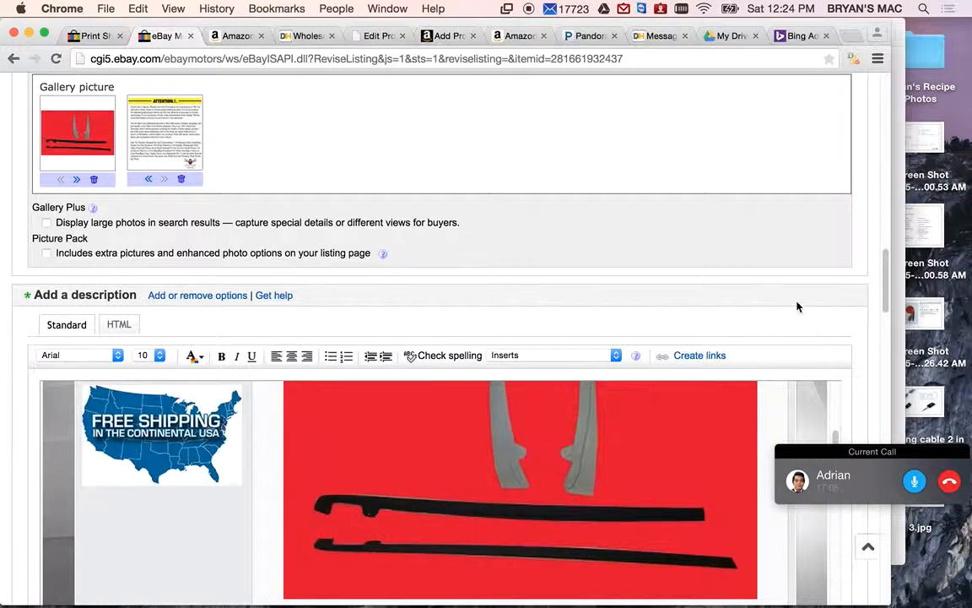
pyautogui.scroll(-3)
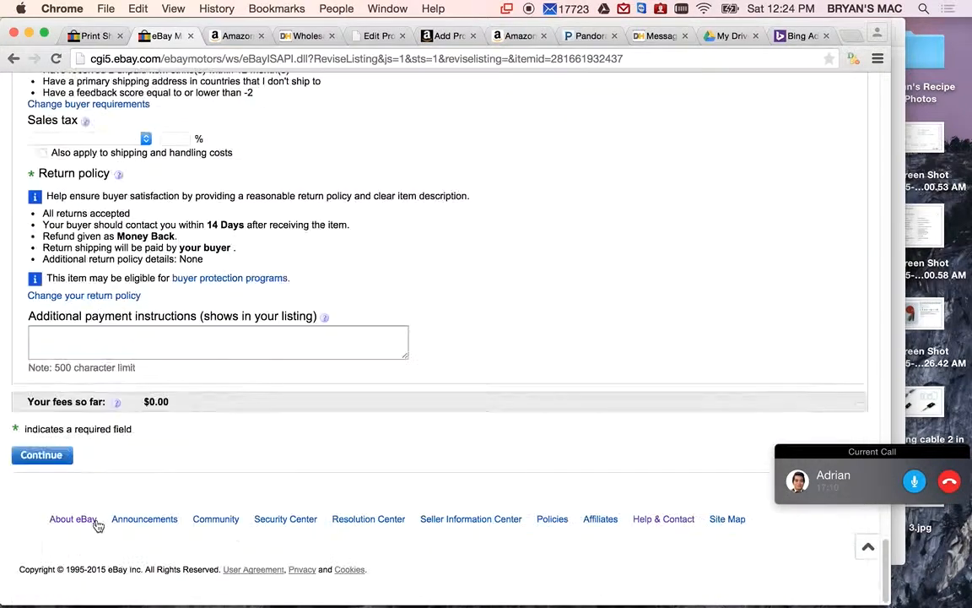
pyautogui.click(41, 456)
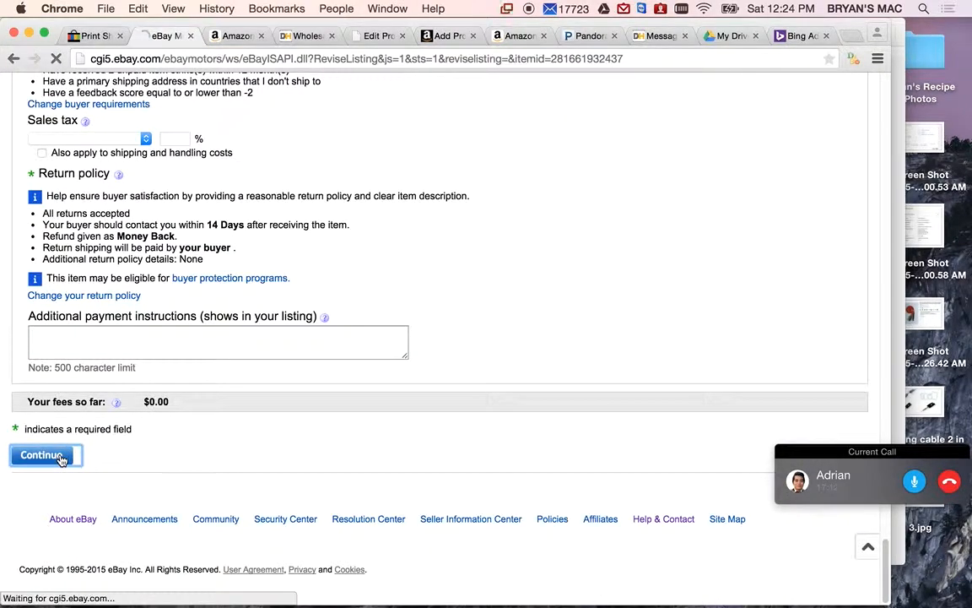